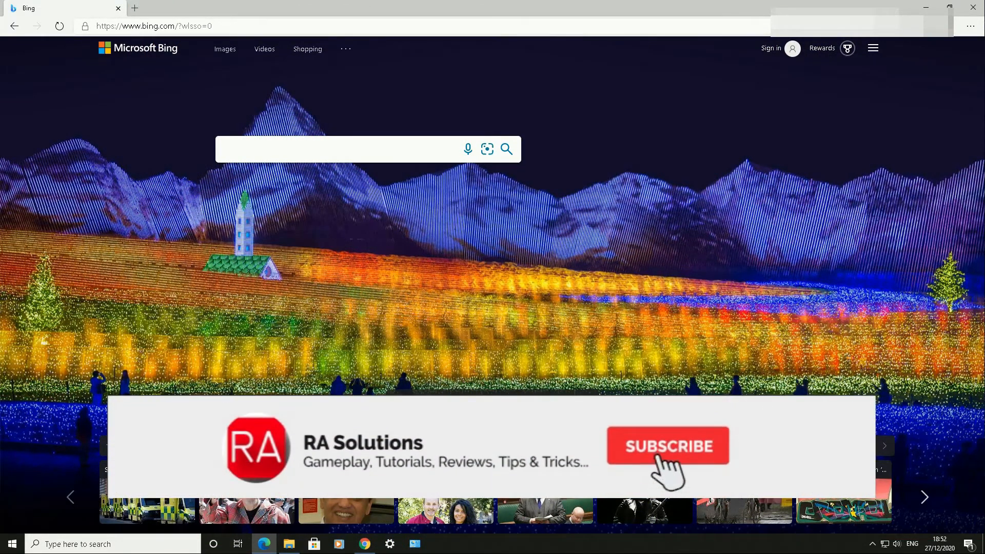
- Show the History submenu from Edge's Settings and more menu
{"action": "left_click", "coordinate": [667, 446]}
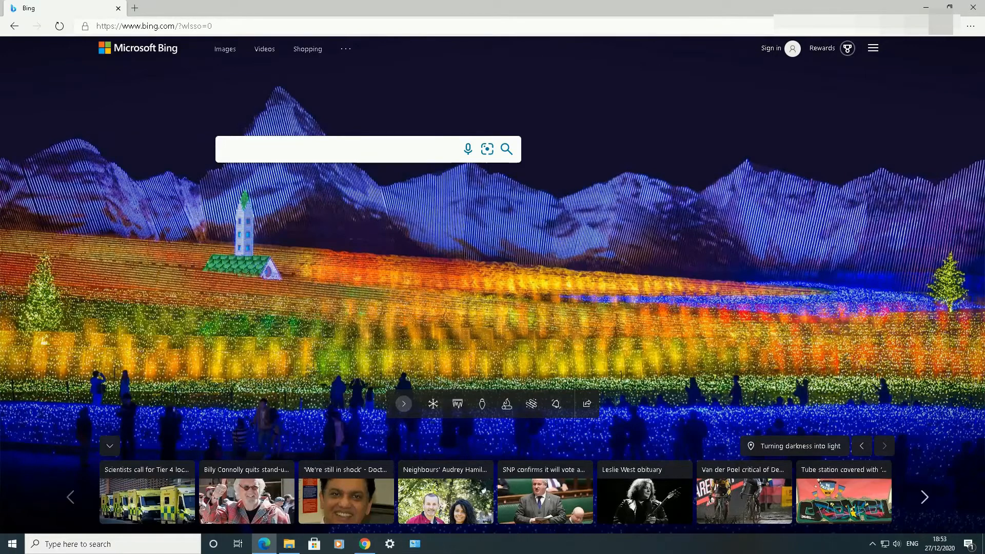
{"action": "mouse_move", "coordinate": [387, 382]}
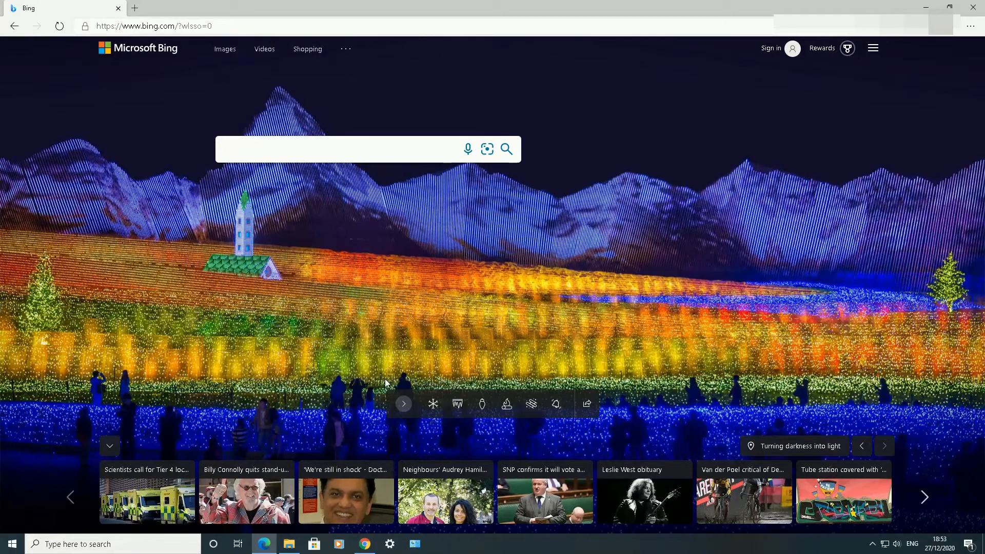
{"action": "mouse_move", "coordinate": [484, 337]}
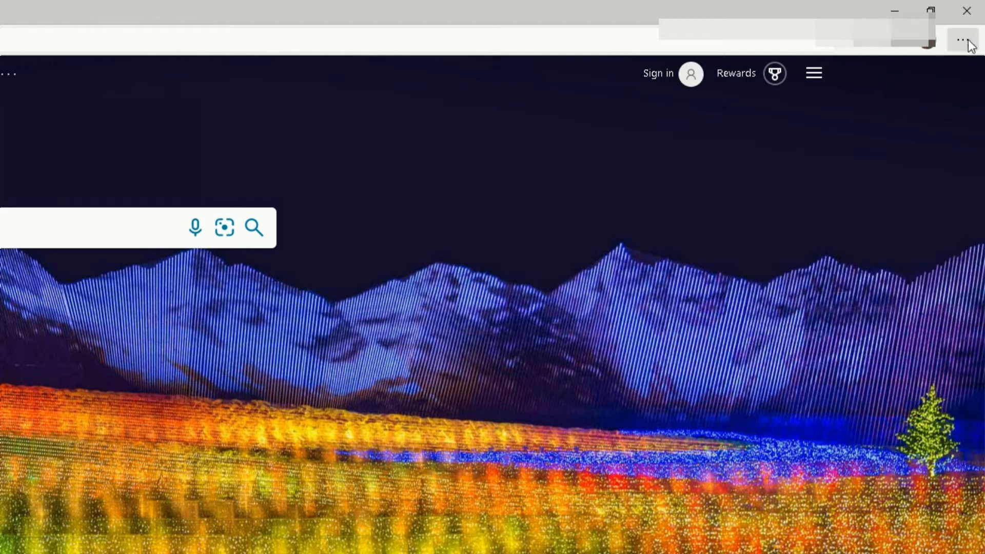
{"action": "mouse_move", "coordinate": [964, 40]}
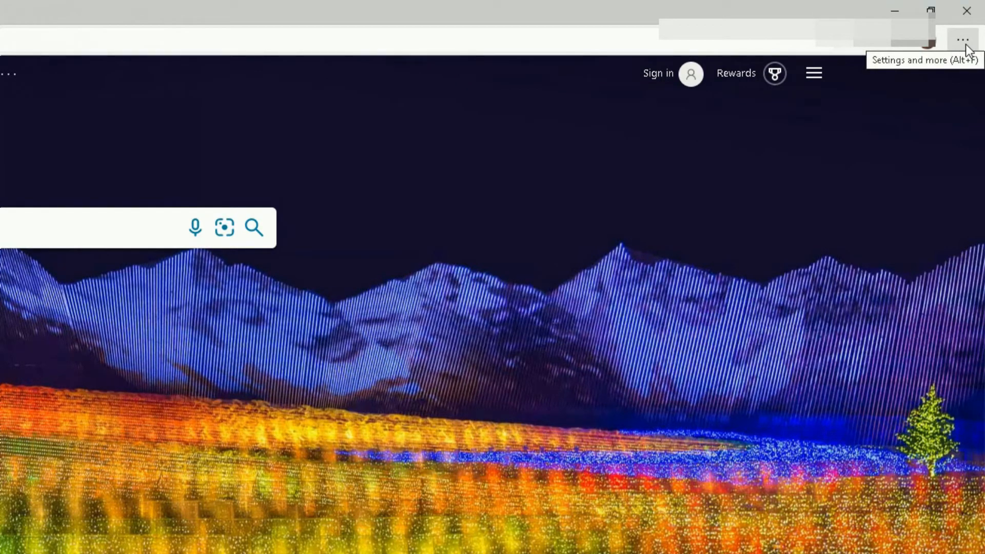
{"action": "left_click", "coordinate": [963, 40]}
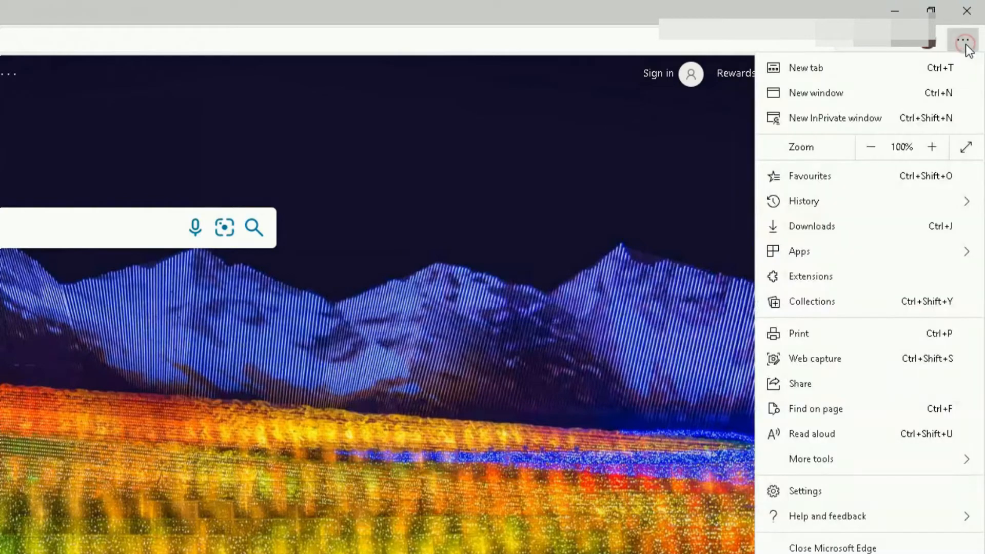
{"action": "mouse_move", "coordinate": [920, 150]}
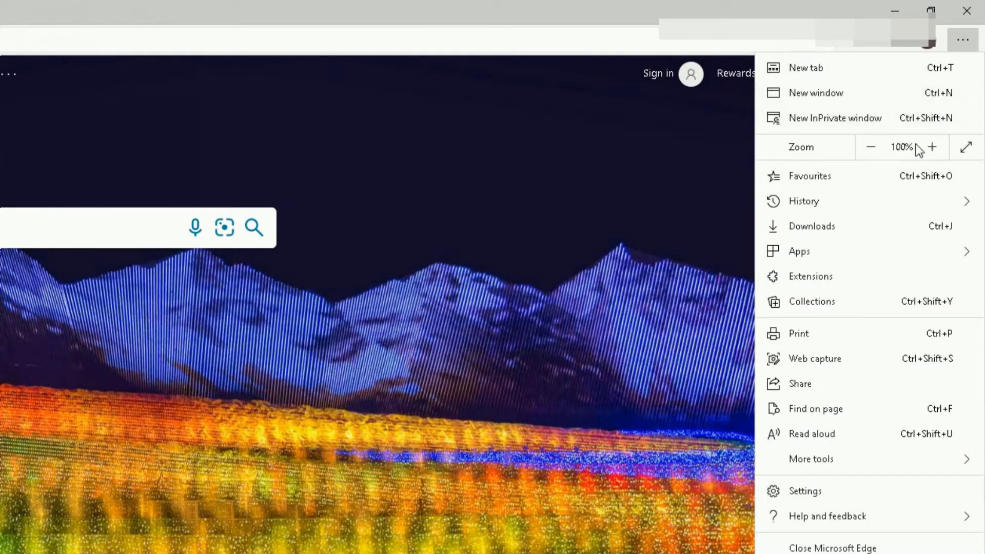
{"action": "left_click", "coordinate": [805, 201]}
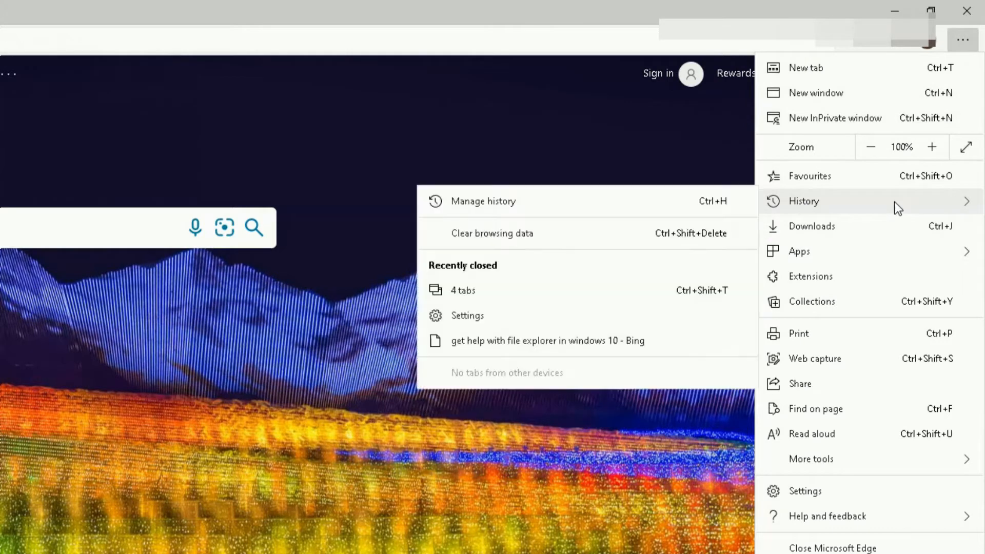
{"action": "mouse_move", "coordinate": [690, 210]}
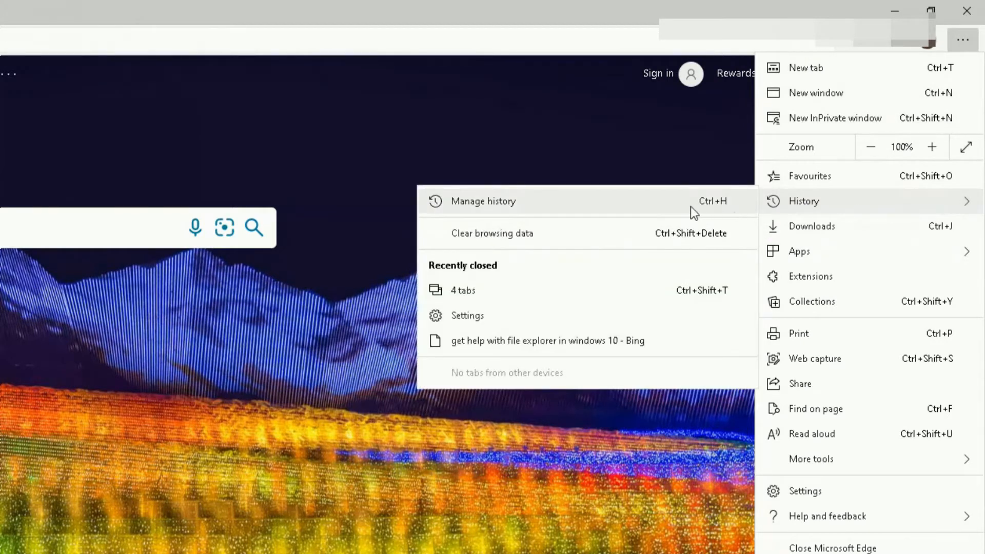
{"action": "mouse_move", "coordinate": [465, 237]}
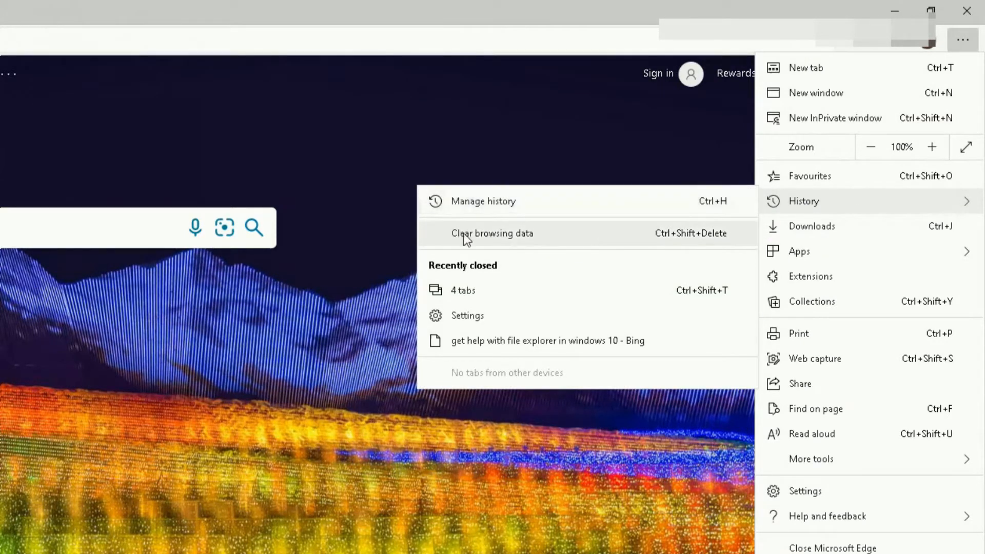
{"action": "mouse_move", "coordinate": [483, 240]}
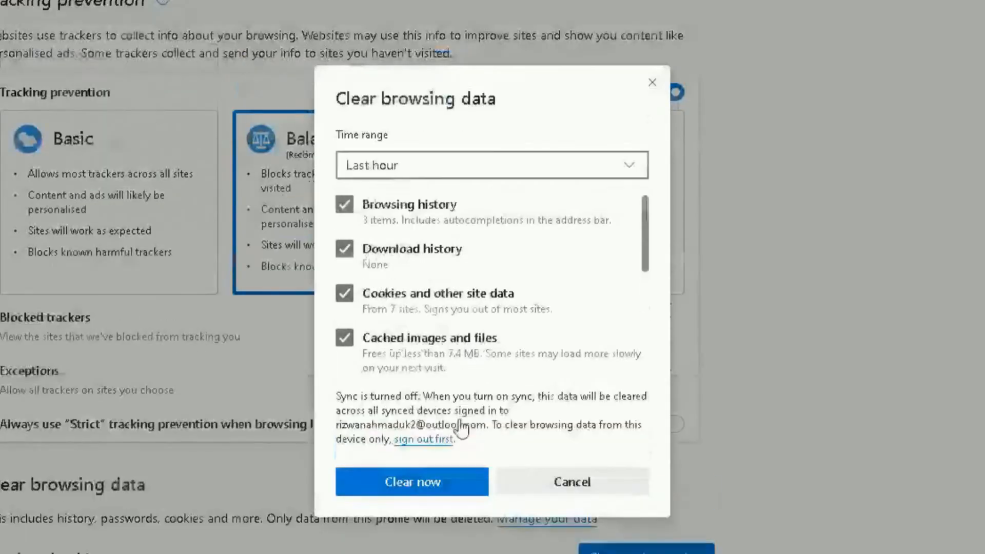
{"action": "mouse_move", "coordinate": [317, 104]}
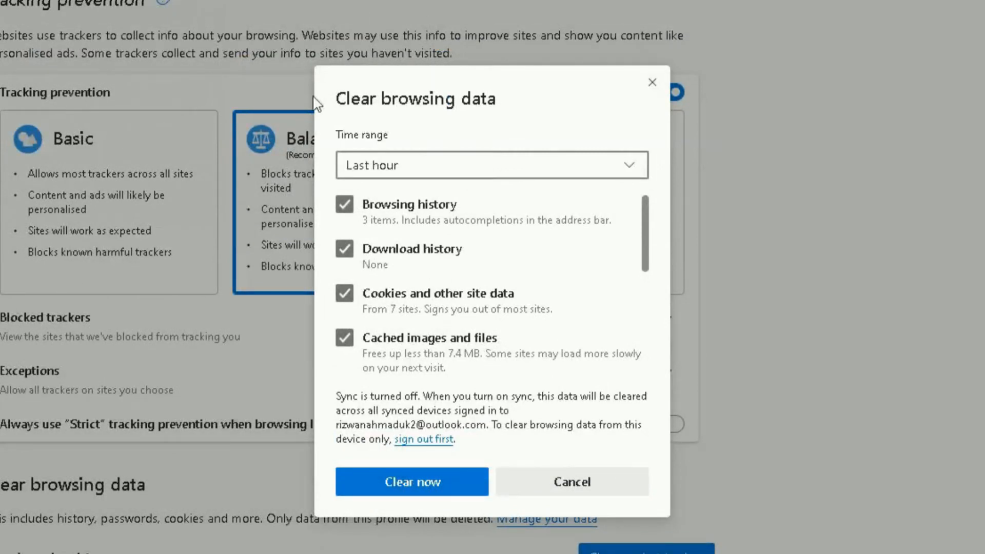
{"action": "mouse_move", "coordinate": [590, 251]}
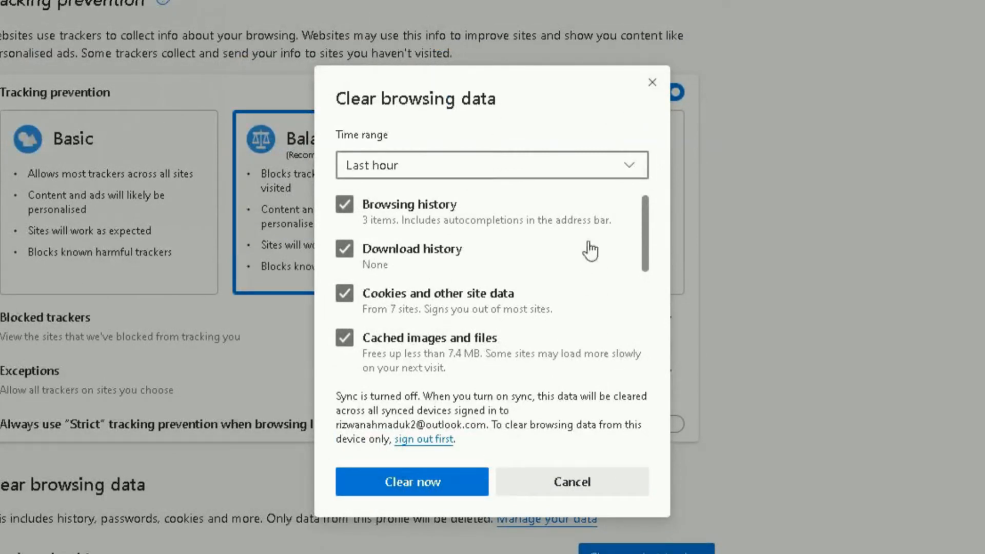
{"action": "mouse_move", "coordinate": [610, 237]}
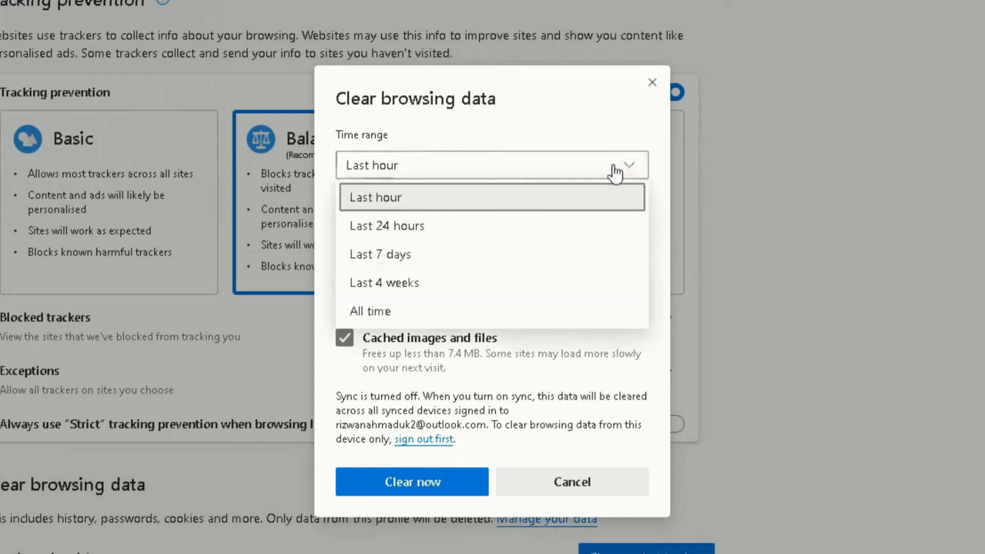
{"action": "mouse_move", "coordinate": [496, 197]}
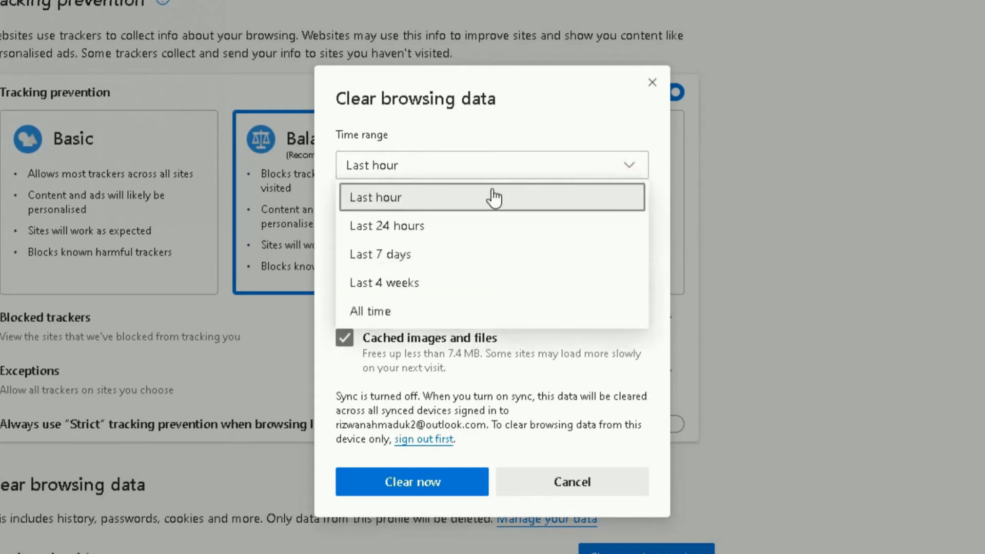
{"action": "mouse_move", "coordinate": [481, 205]}
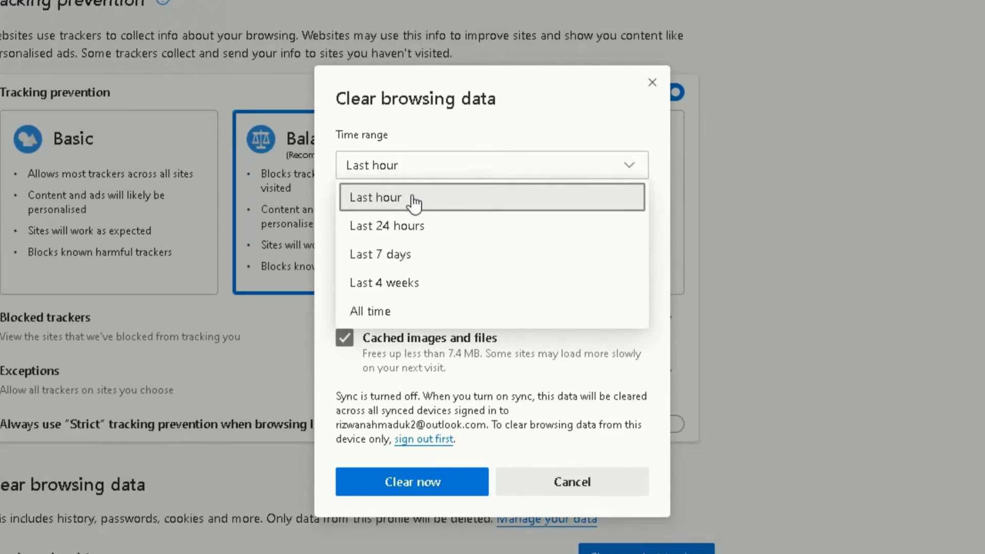
{"action": "mouse_move", "coordinate": [409, 229]}
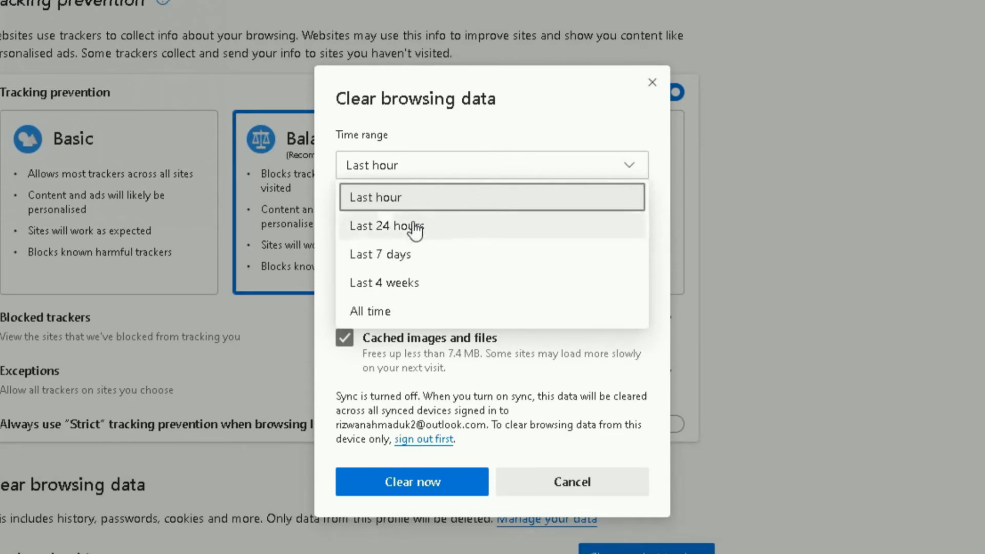
{"action": "mouse_move", "coordinate": [407, 312]}
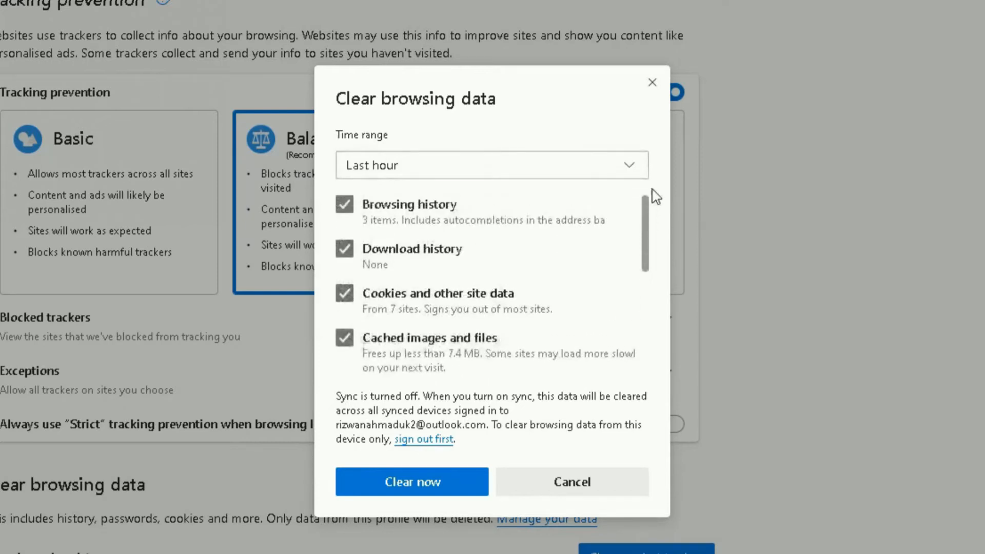
{"action": "scroll", "scroll_direction": "down", "scroll_amount": 3}
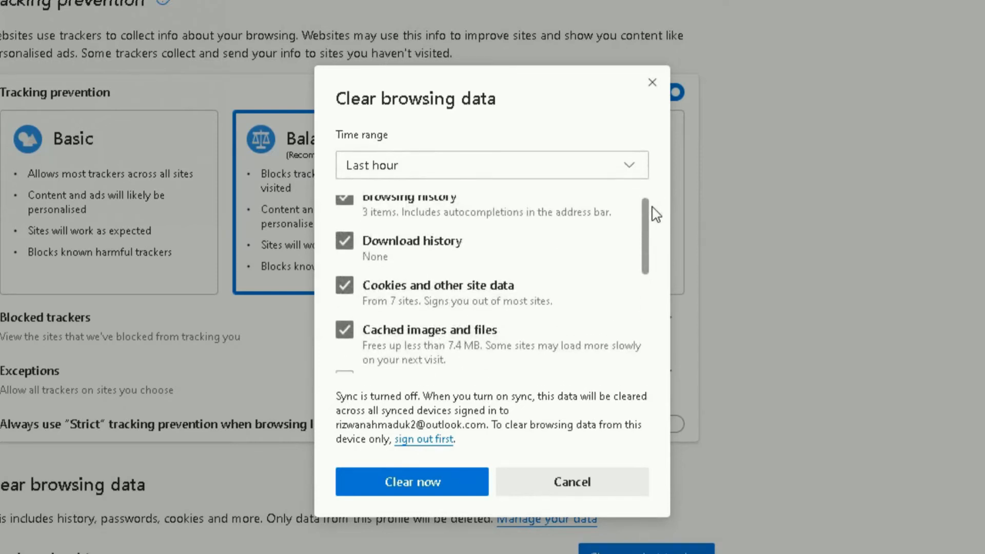
{"action": "scroll", "scroll_direction": "up", "scroll_amount": 3}
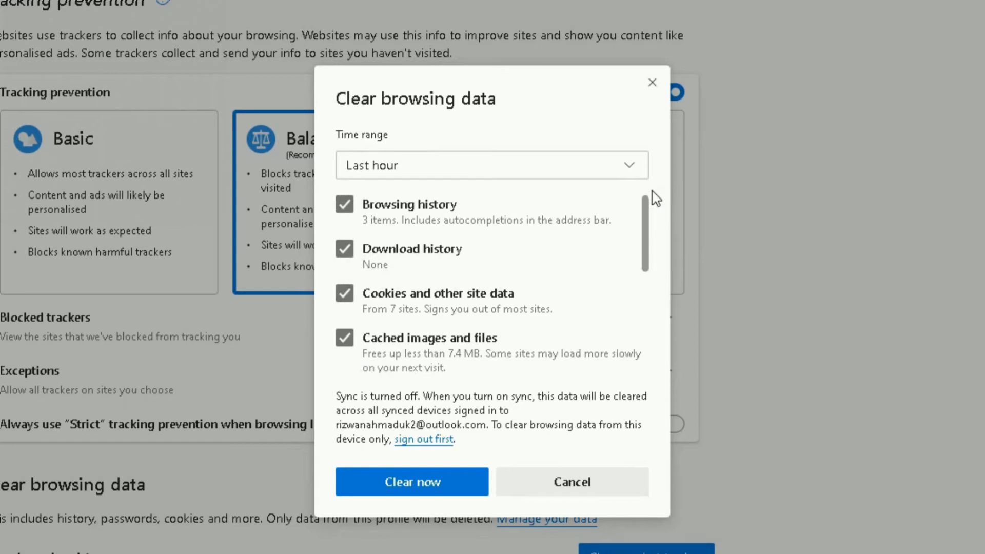
{"action": "scroll", "scroll_direction": "down", "scroll_amount": 3}
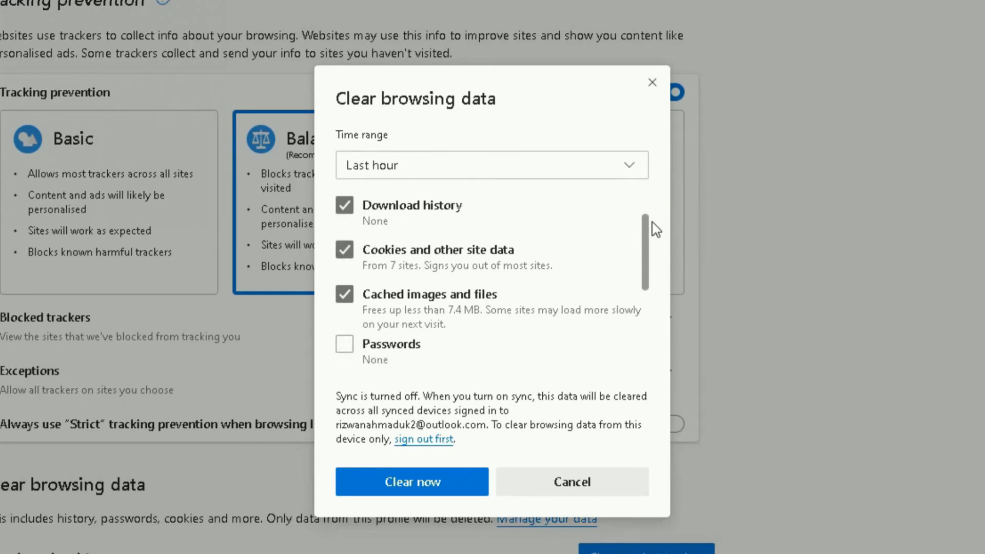
{"action": "scroll", "scroll_direction": "down", "scroll_amount": 3}
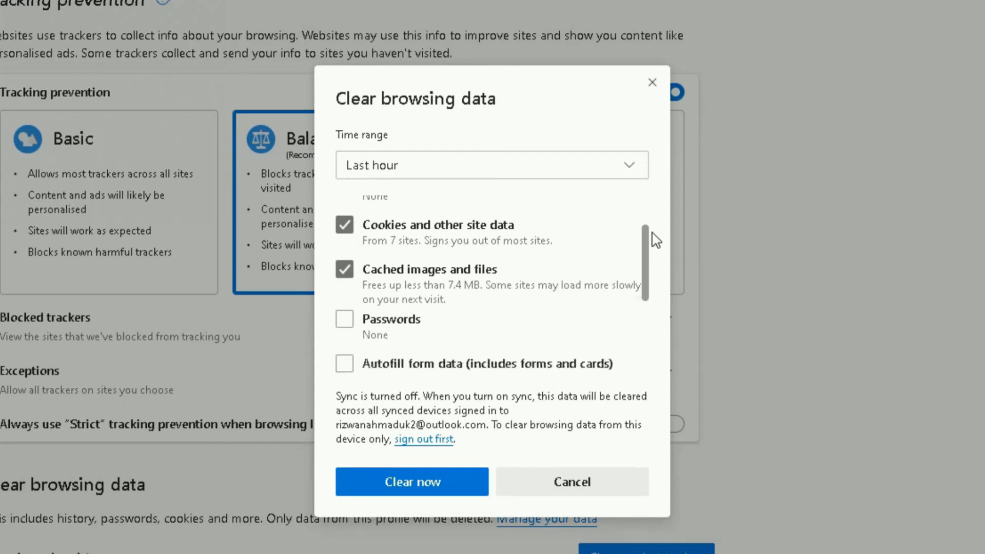
{"action": "scroll", "scroll_direction": "down", "scroll_amount": 3}
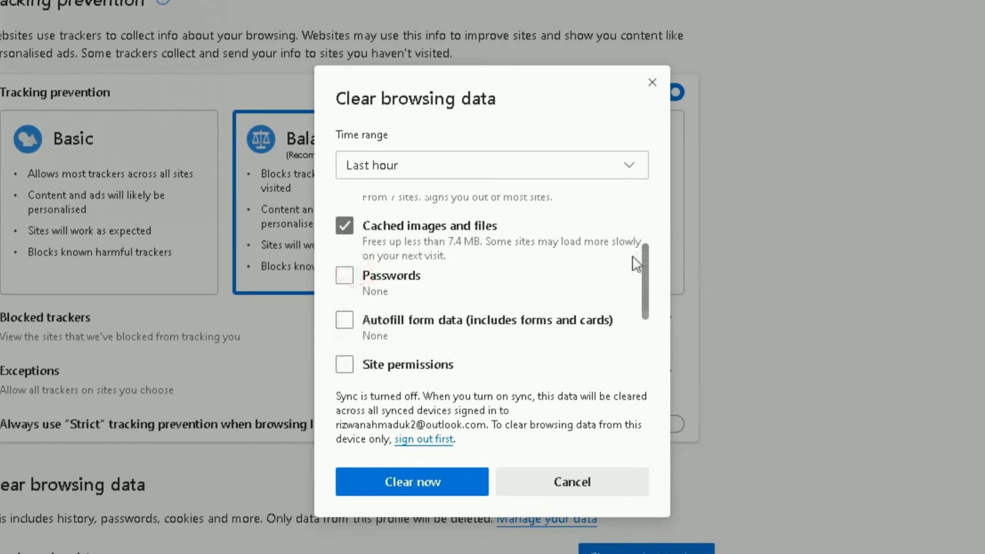
{"action": "scroll", "scroll_direction": "down", "scroll_amount": 3}
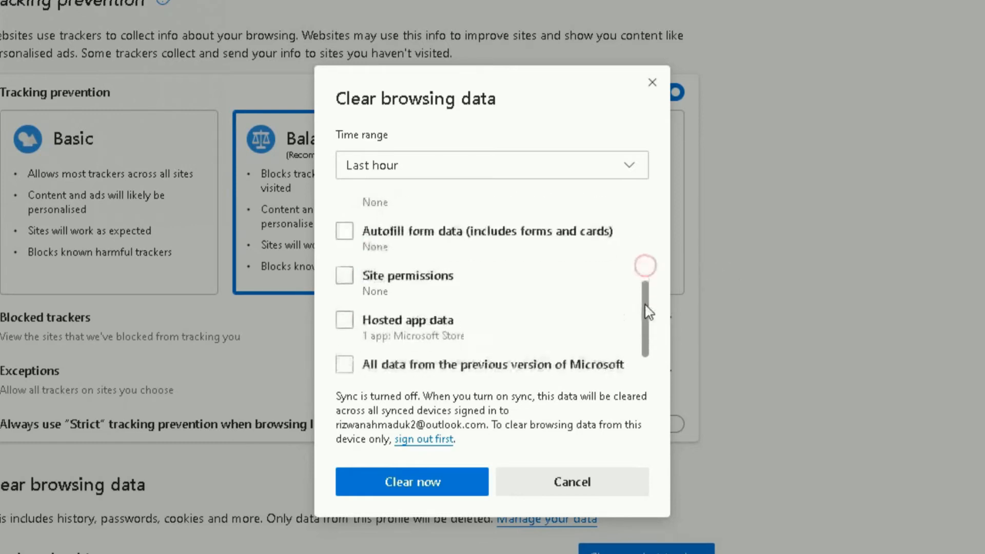
{"action": "scroll", "scroll_direction": "down", "scroll_amount": 3}
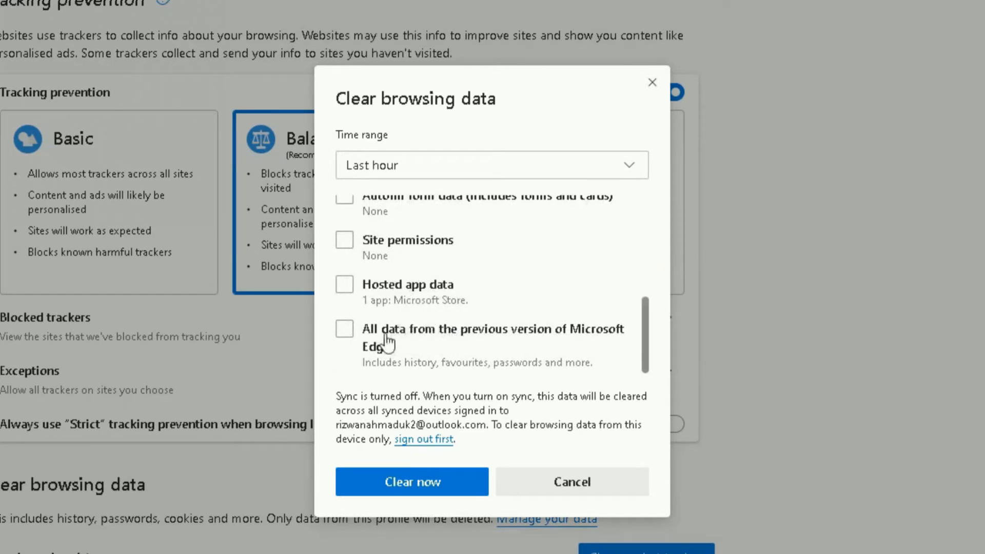
{"action": "mouse_move", "coordinate": [476, 443]}
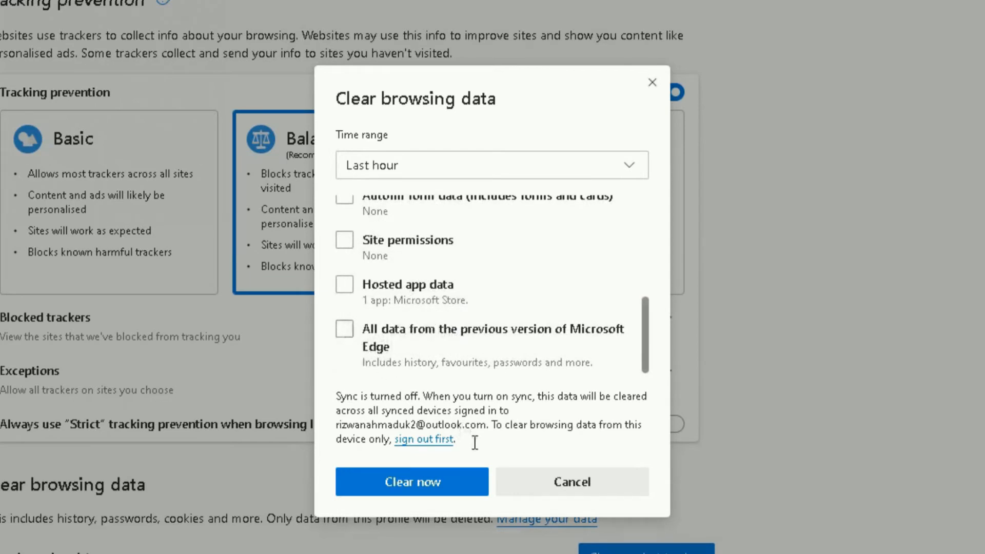
{"action": "mouse_move", "coordinate": [363, 212]}
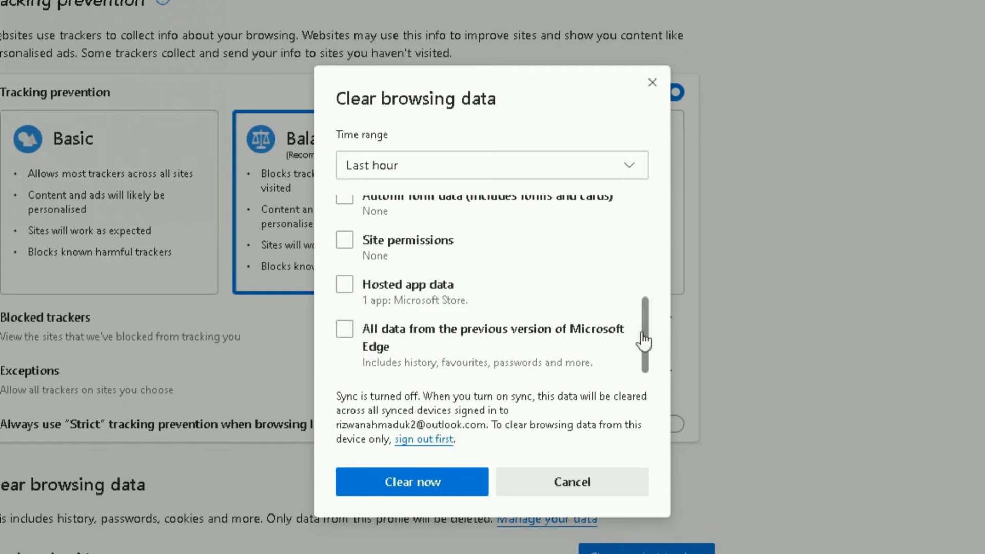
{"action": "scroll", "scroll_direction": "up", "scroll_amount": 3}
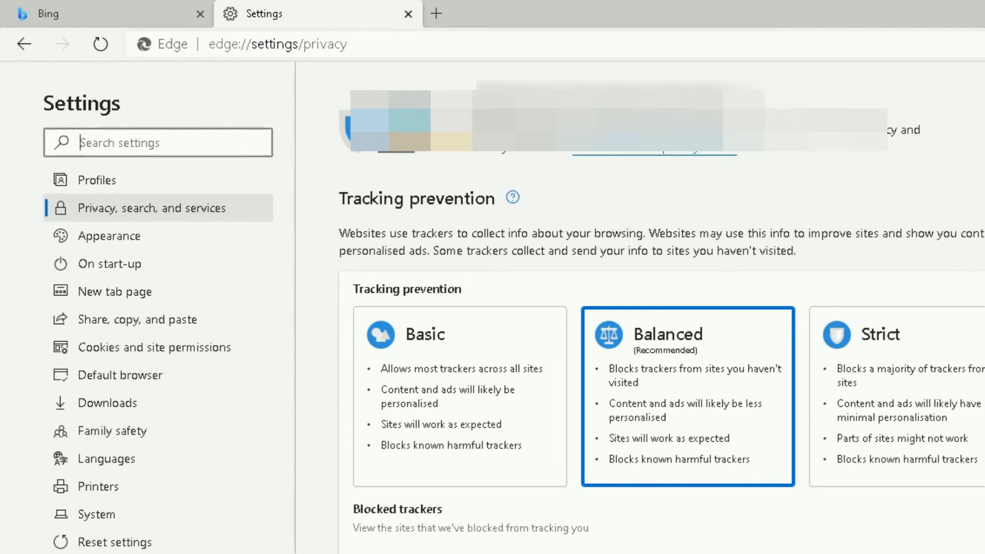
- Show the Profiles settings page from the Settings sidebar
{"action": "left_click", "coordinate": [96, 180]}
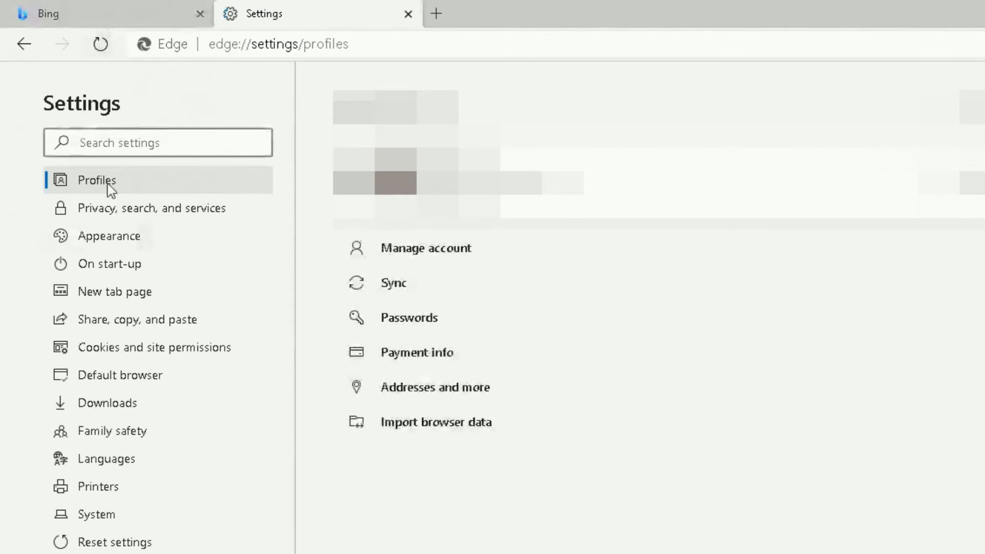
{"action": "mouse_move", "coordinate": [158, 142]}
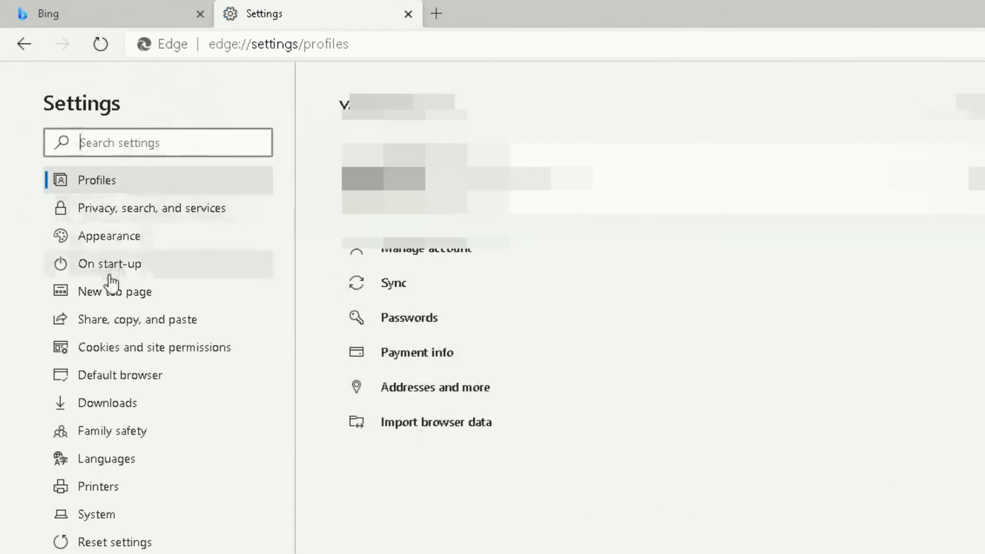
{"action": "mouse_move", "coordinate": [107, 459]}
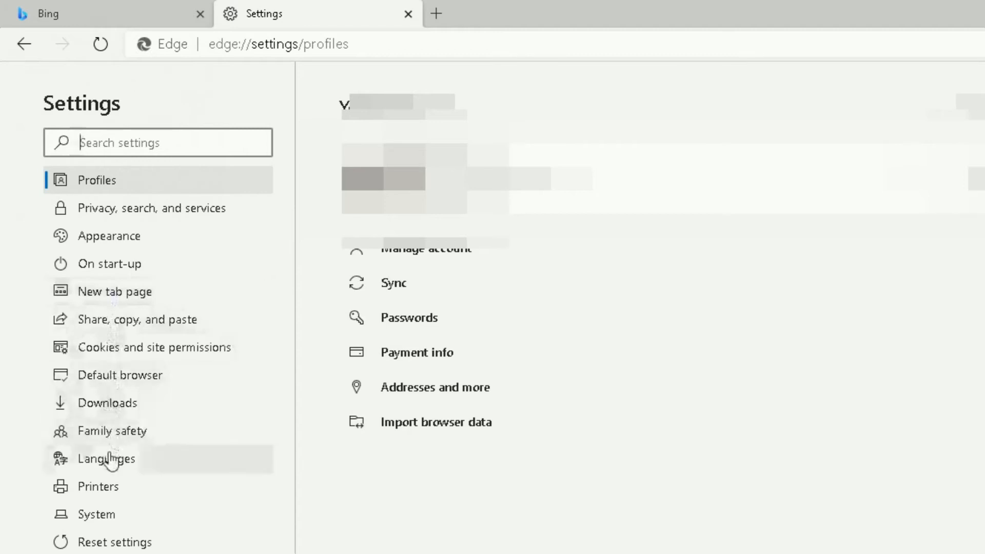
{"action": "mouse_move", "coordinate": [225, 388]}
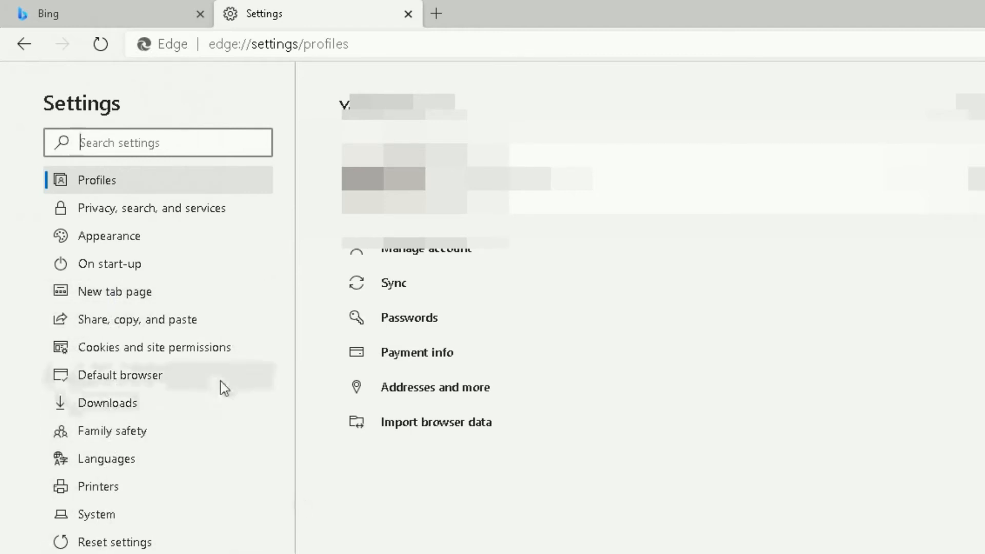
{"action": "mouse_move", "coordinate": [97, 209]}
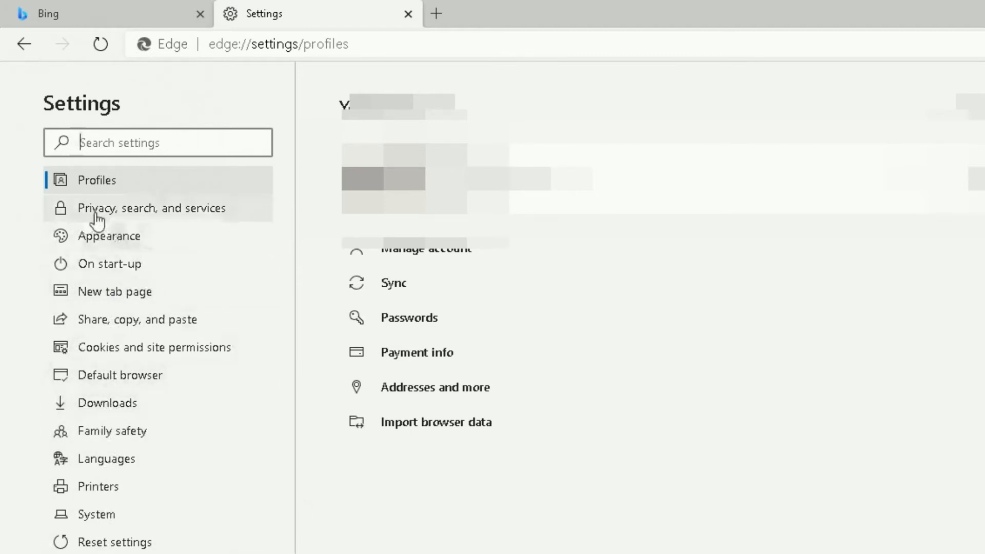
- Return to Privacy, search, and services and highlight the Clear browsing data heading
{"action": "left_click", "coordinate": [149, 209]}
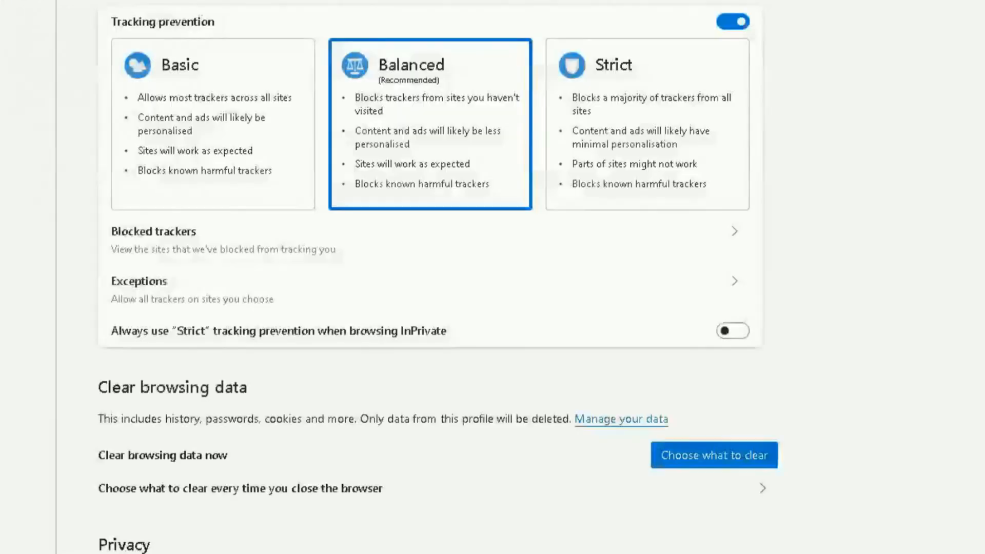
{"action": "scroll", "scroll_direction": "down", "scroll_amount": 3}
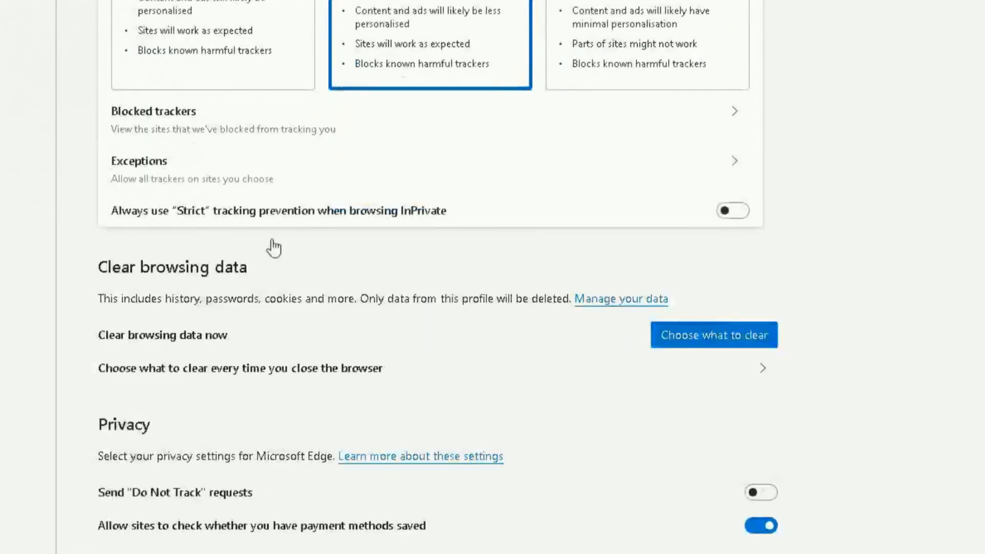
{"action": "mouse_move", "coordinate": [139, 243]}
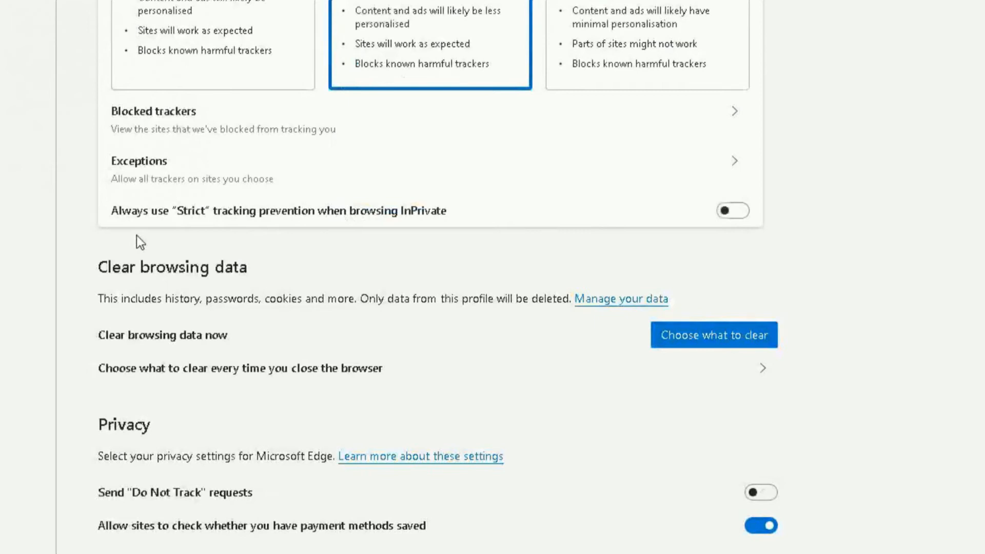
{"action": "mouse_move", "coordinate": [246, 394]}
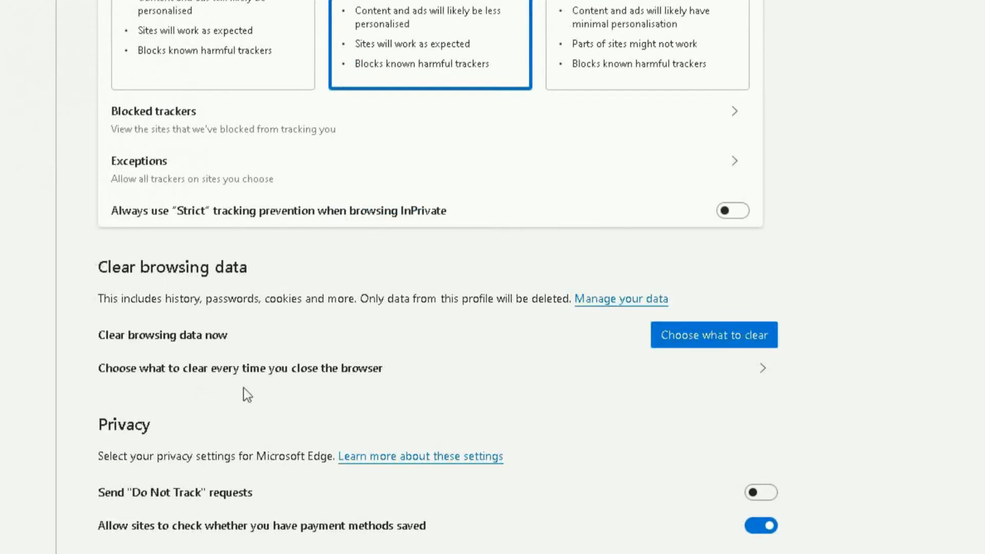
{"action": "mouse_move", "coordinate": [124, 252]}
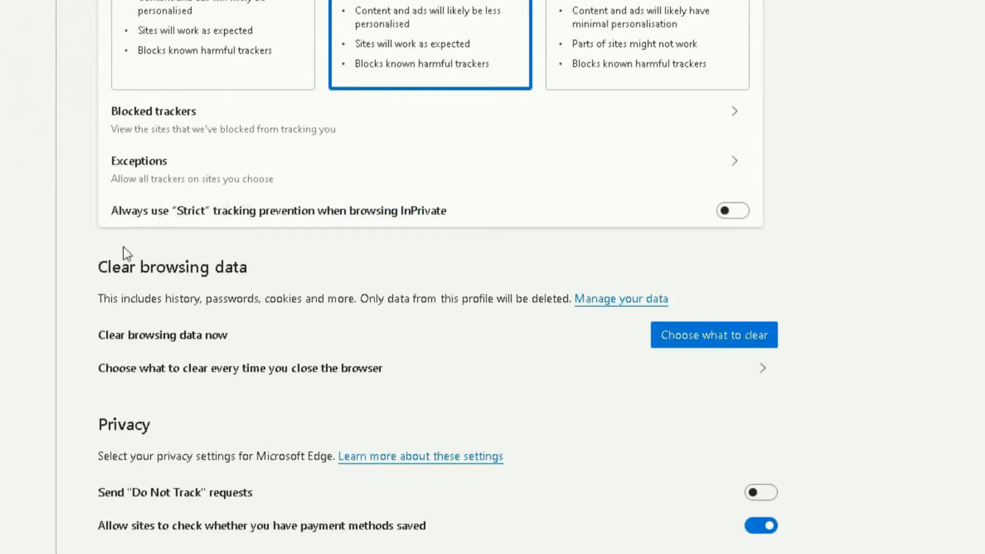
{"action": "double_click", "coordinate": [171, 267]}
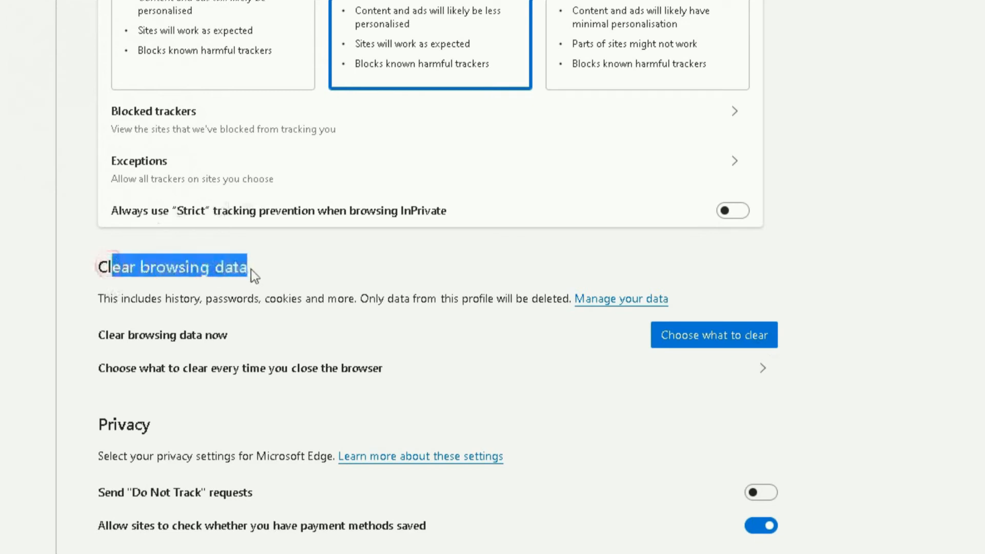
{"action": "mouse_move", "coordinate": [200, 294]}
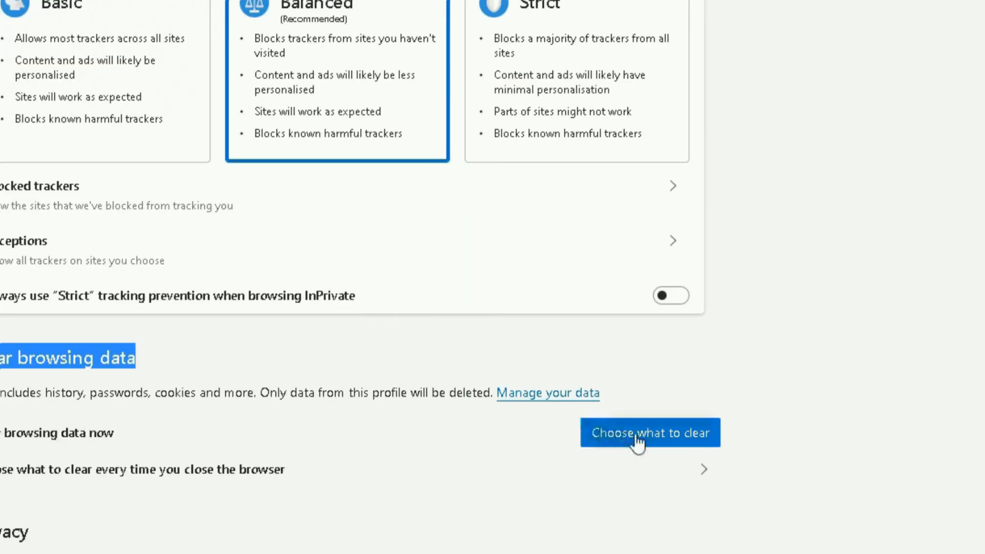
- Clear the last hour's browsing data via Choose what to clear with the Last hour range
{"action": "left_click", "coordinate": [649, 432]}
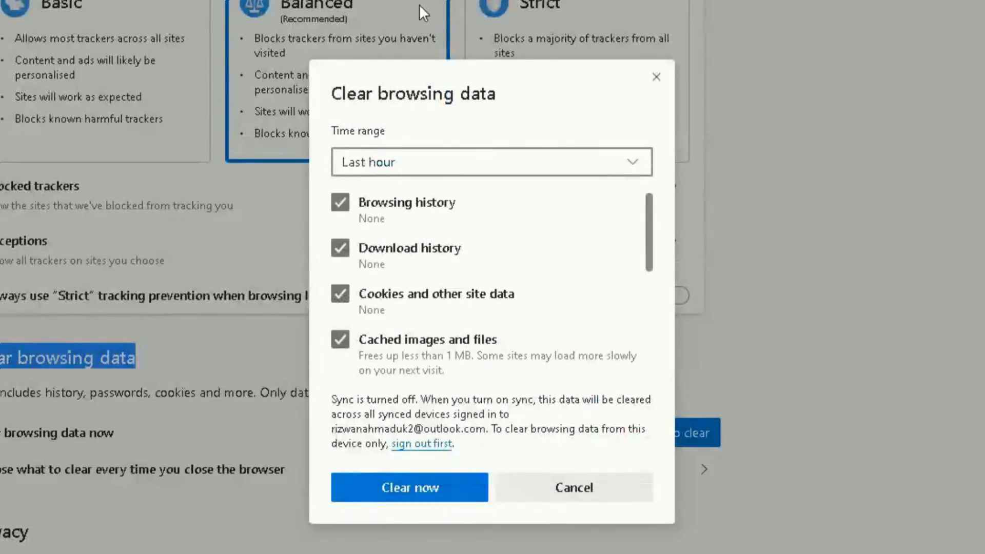
{"action": "mouse_move", "coordinate": [591, 232]}
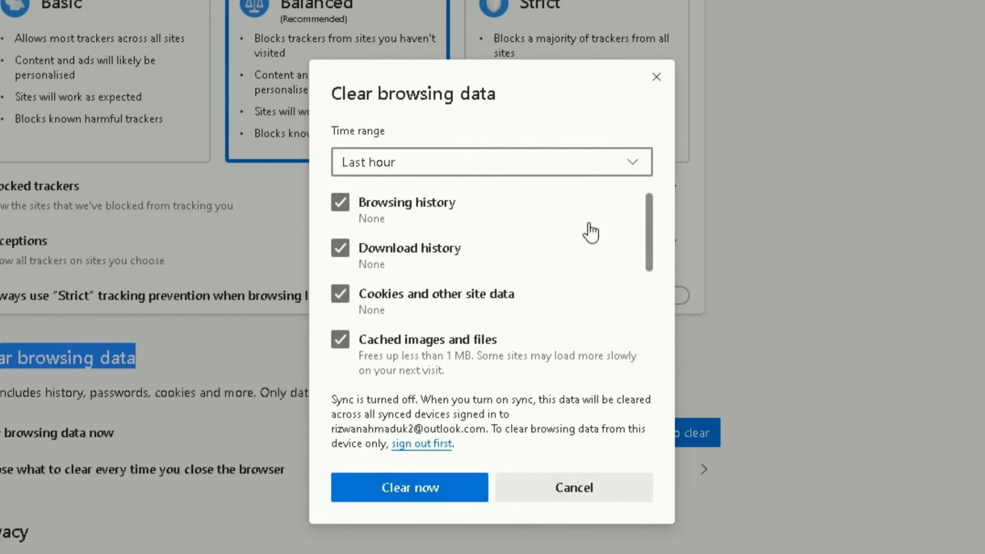
{"action": "left_click", "coordinate": [492, 161]}
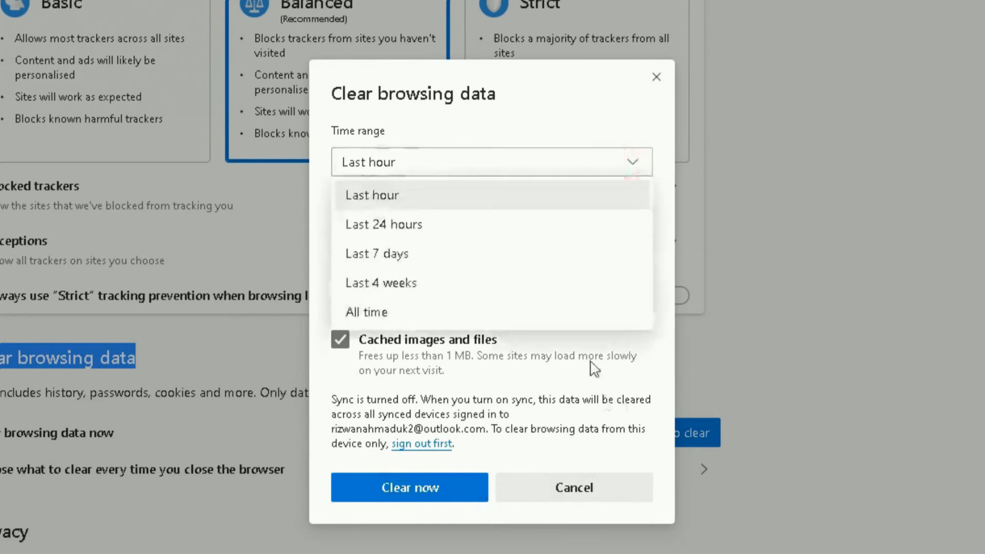
{"action": "mouse_move", "coordinate": [591, 129]}
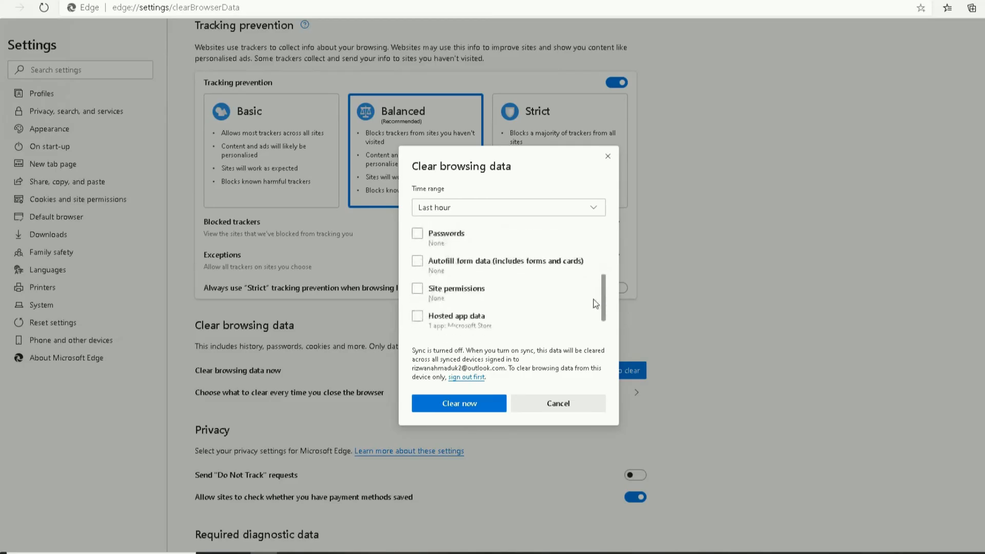
{"action": "mouse_move", "coordinate": [459, 404]}
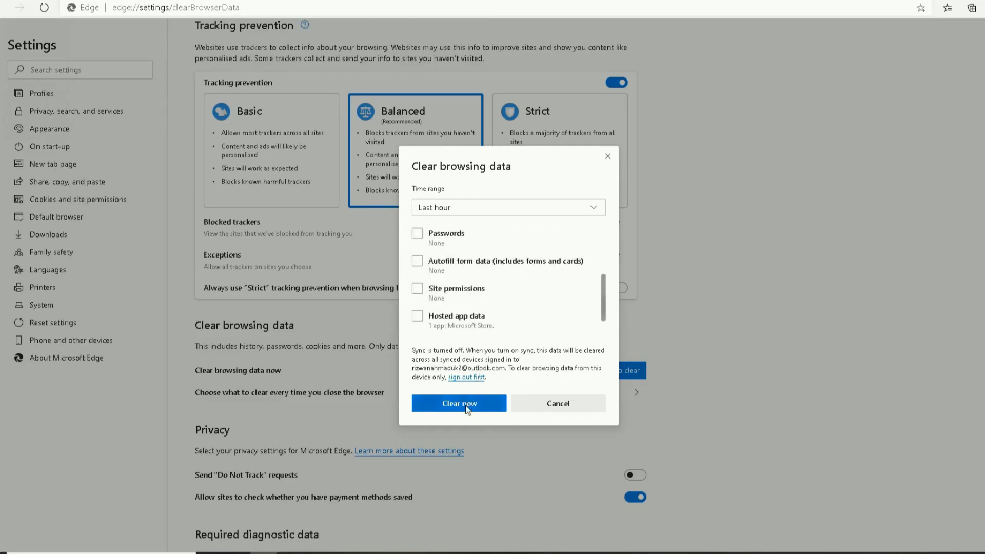
{"action": "left_click", "coordinate": [458, 403]}
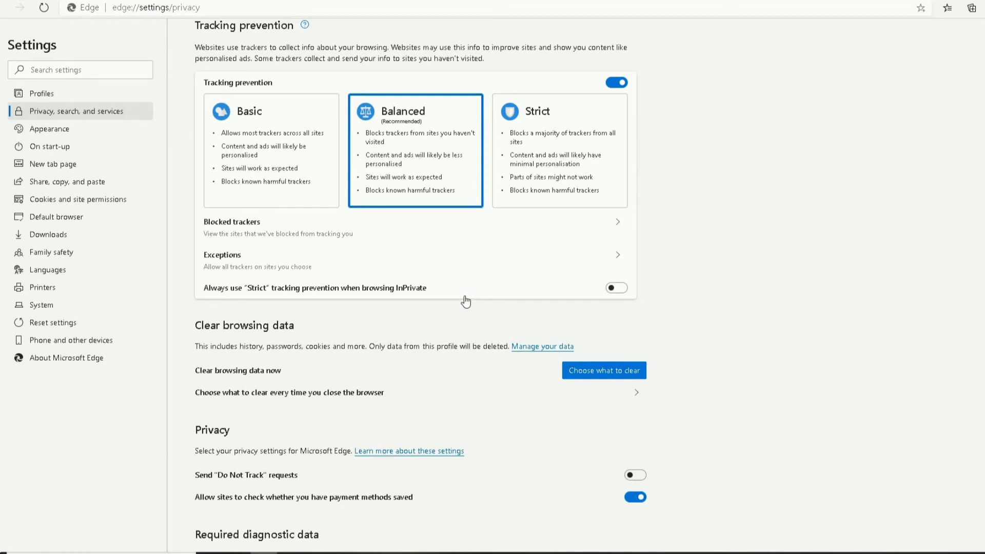
{"action": "mouse_move", "coordinate": [687, 443]}
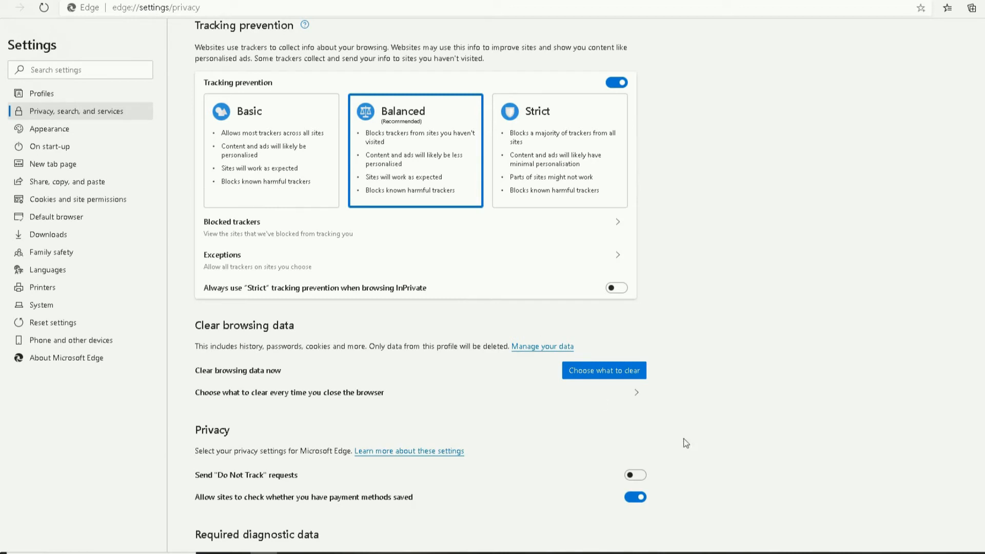
{"action": "mouse_move", "coordinate": [533, 425]}
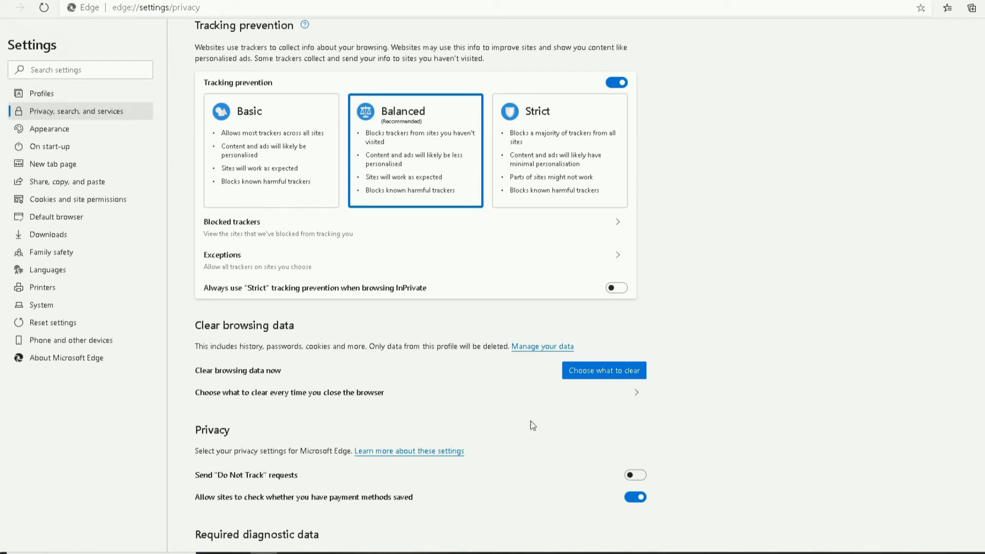
{"action": "mouse_move", "coordinate": [196, 345]}
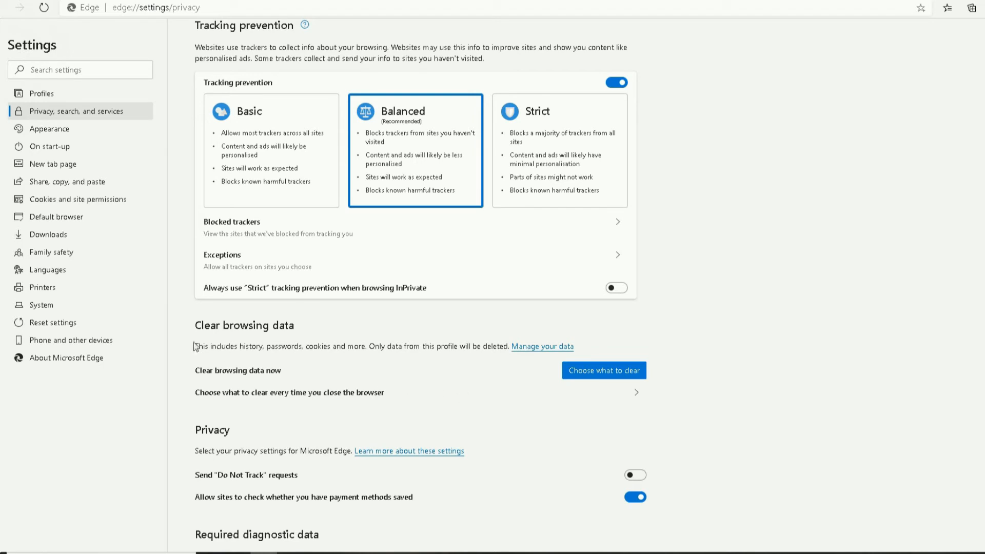
{"action": "mouse_move", "coordinate": [198, 350]}
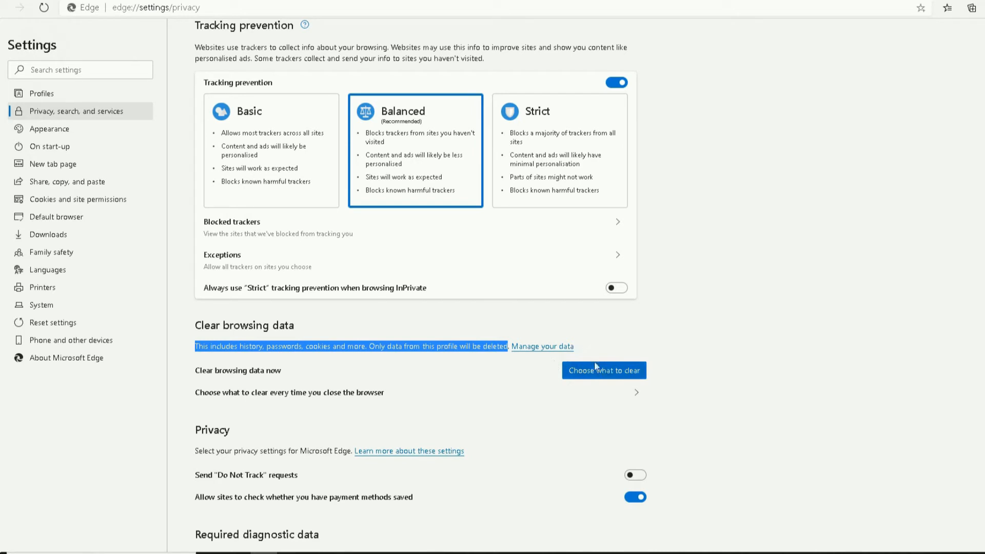
{"action": "mouse_move", "coordinate": [948, 7]}
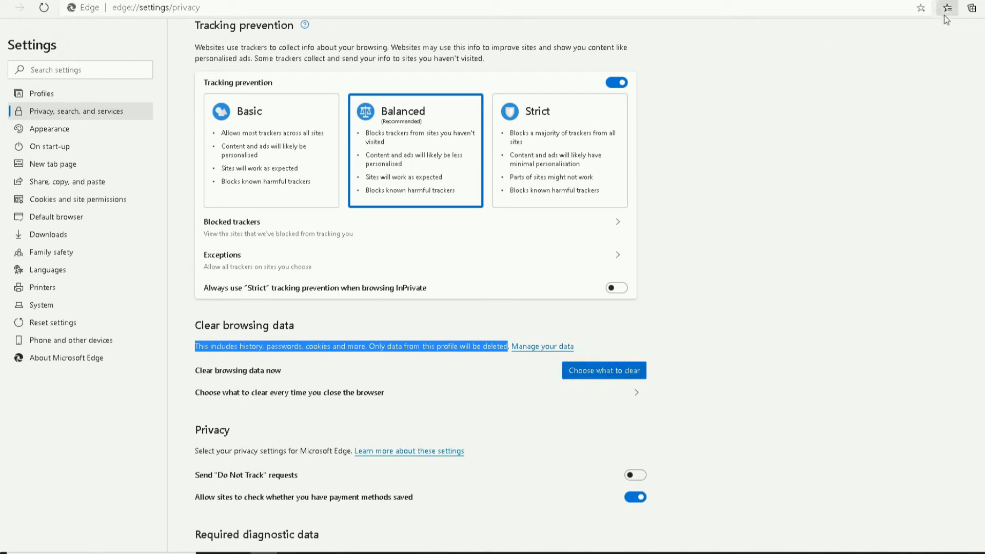
{"action": "mouse_move", "coordinate": [790, 284]}
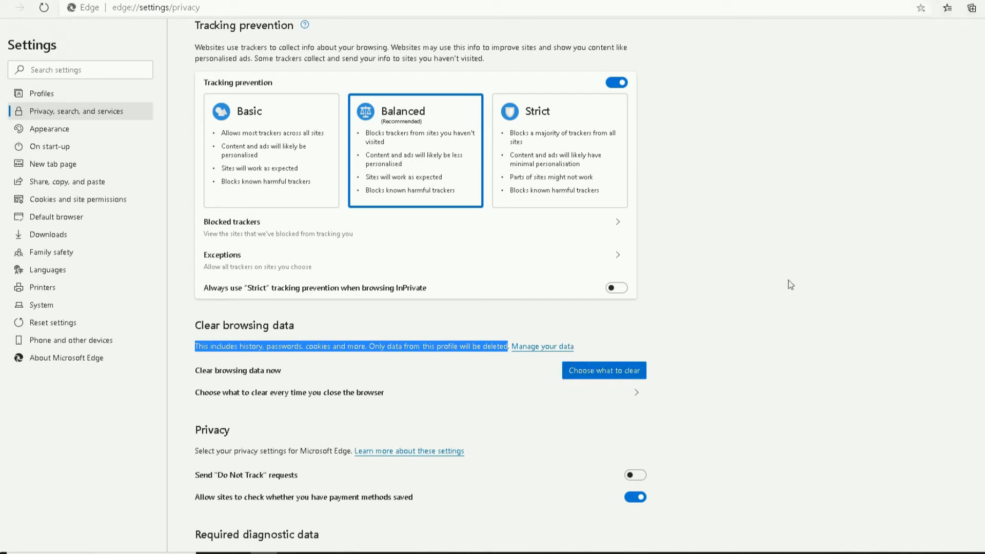
{"action": "mouse_move", "coordinate": [754, 192]}
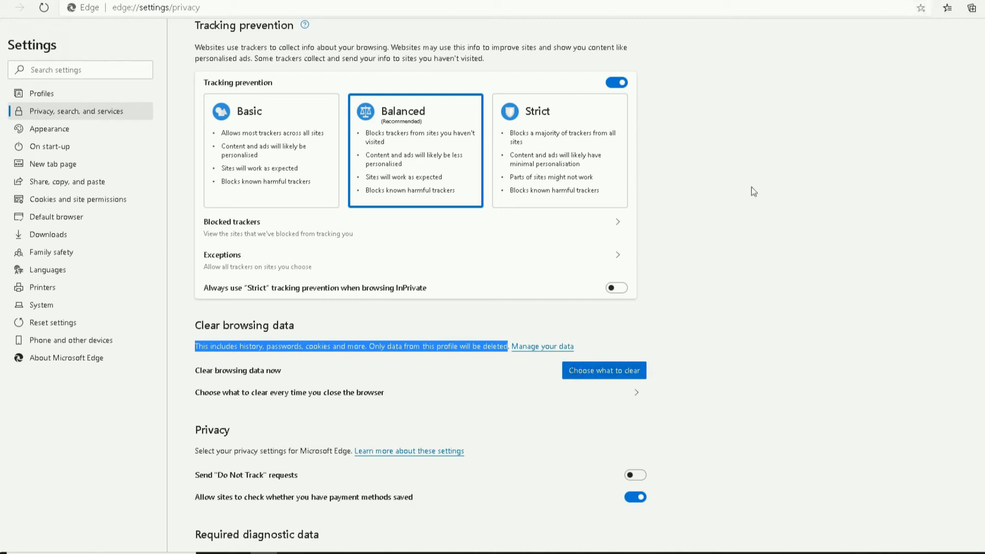
{"action": "mouse_move", "coordinate": [558, 346]}
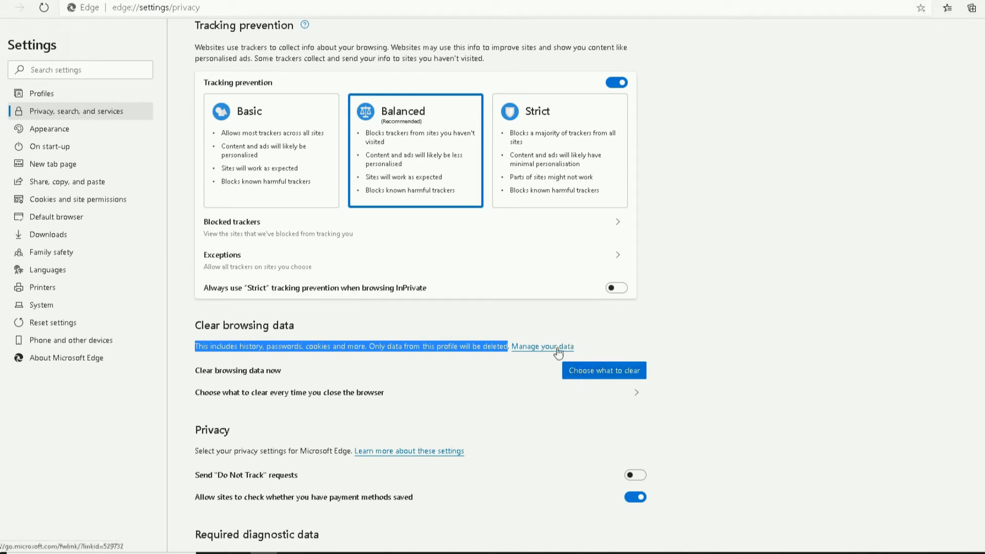
{"action": "mouse_move", "coordinate": [571, 371]}
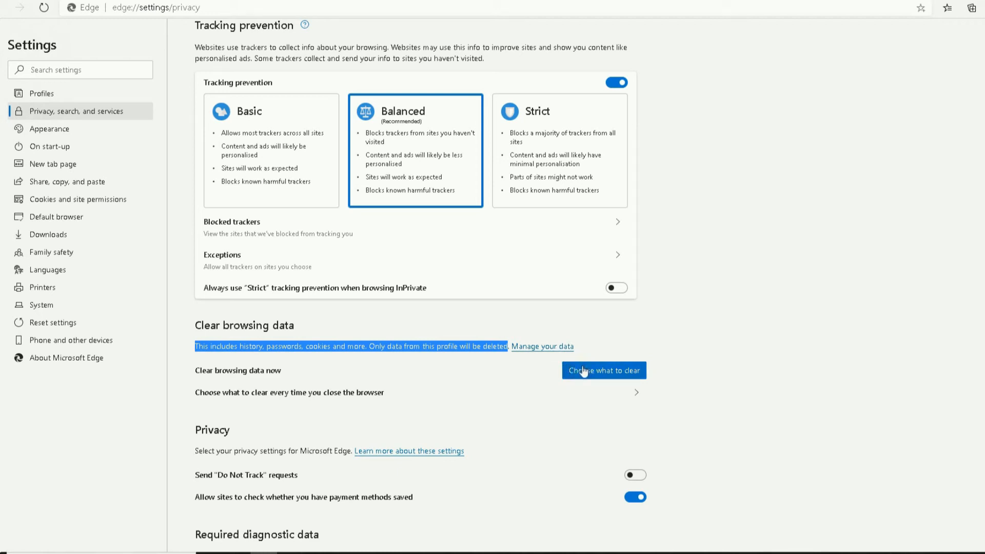
{"action": "mouse_move", "coordinate": [965, 40]}
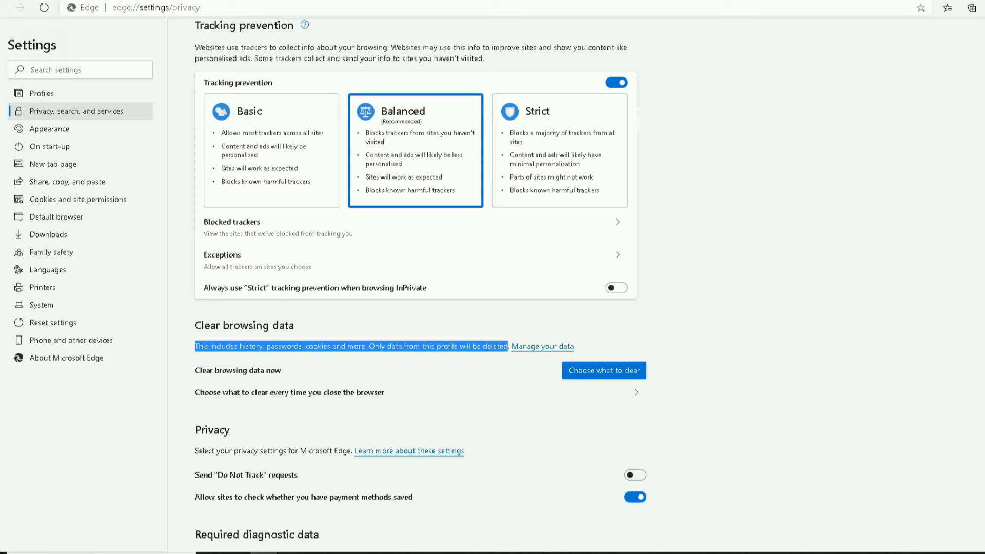
{"action": "mouse_move", "coordinate": [679, 341]}
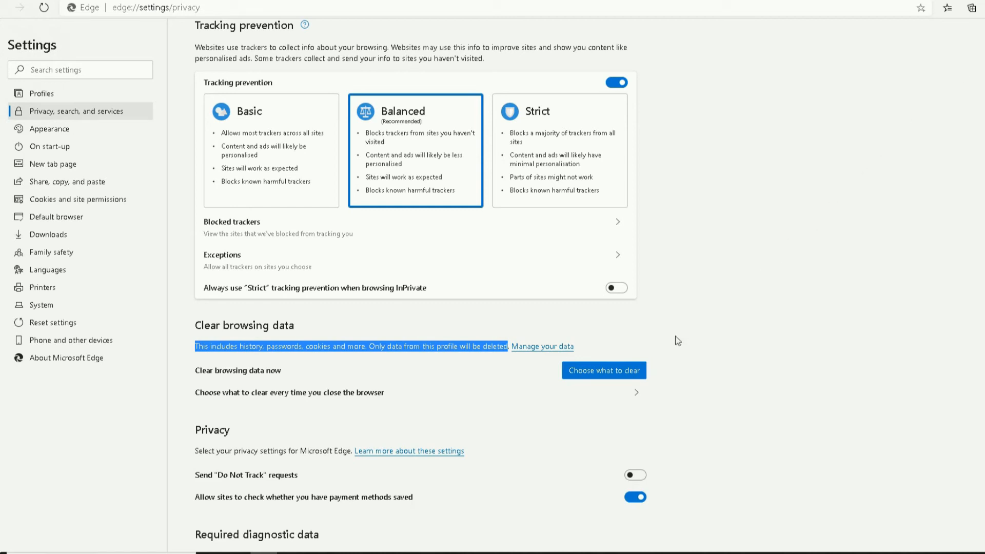
{"action": "mouse_move", "coordinate": [559, 358]}
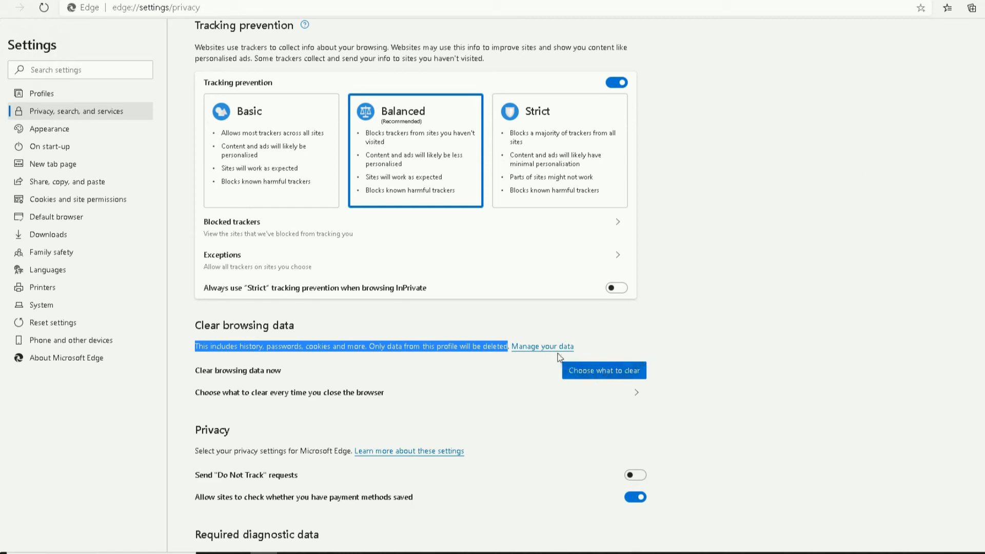
{"action": "mouse_move", "coordinate": [556, 349]}
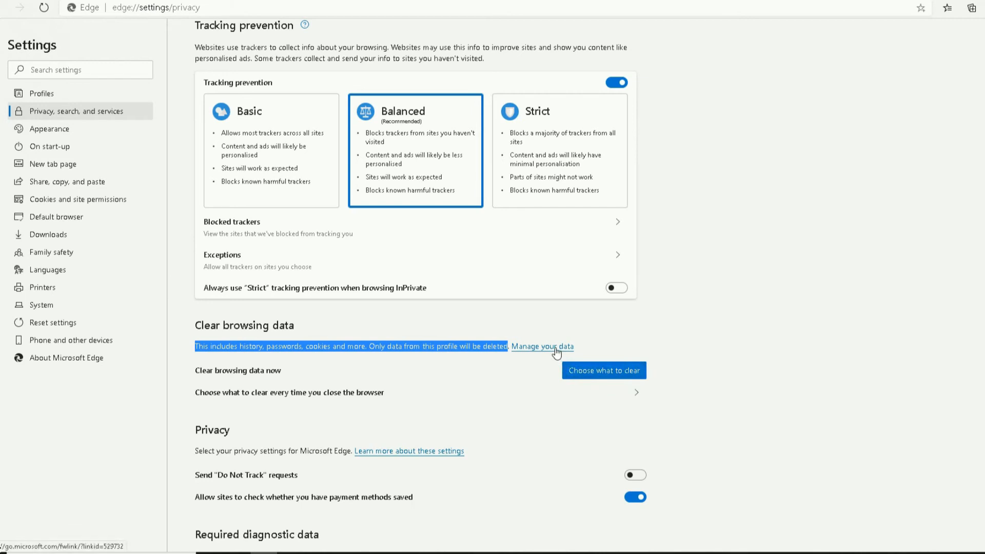
- Follow the Manage your data link to the Microsoft account privacy page
{"action": "left_click", "coordinate": [542, 346]}
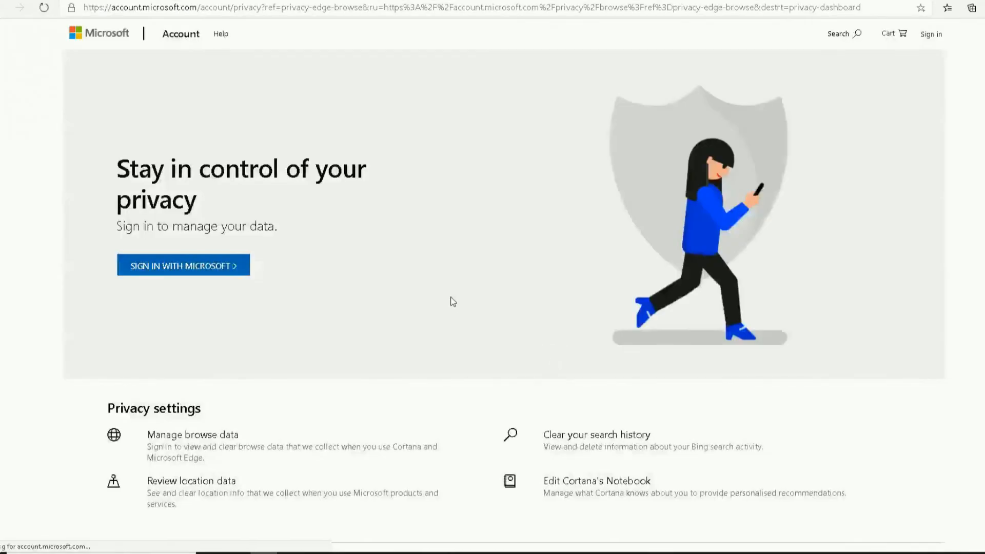
- Scroll through the Privacy settings sections of the account privacy page and back up
{"action": "scroll", "scroll_direction": "down", "scroll_amount": 3}
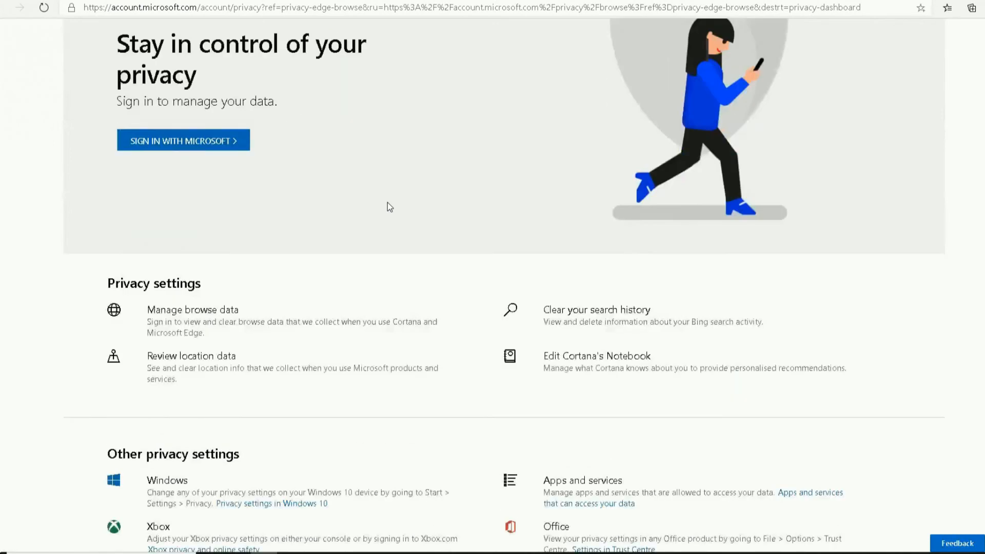
{"action": "mouse_move", "coordinate": [426, 301]}
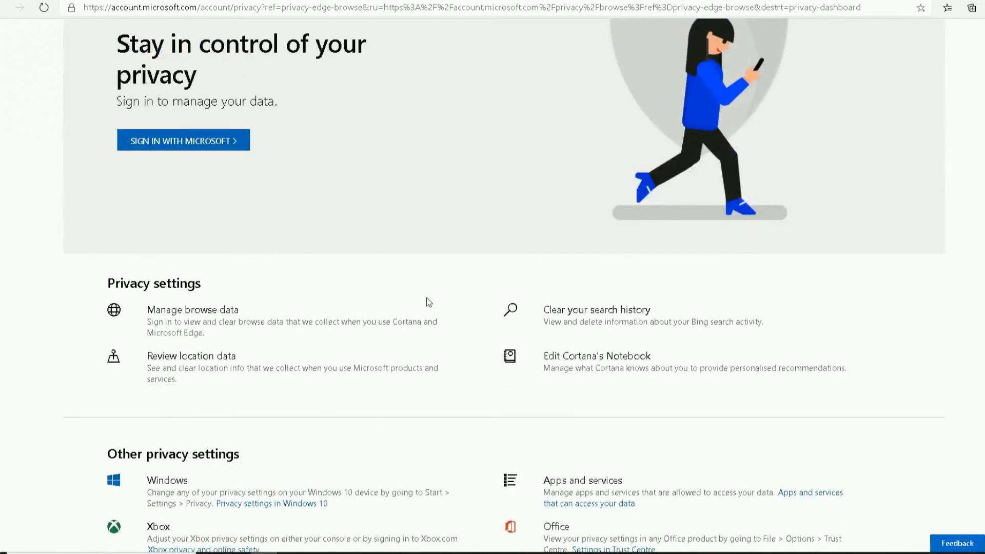
{"action": "mouse_move", "coordinate": [533, 372]}
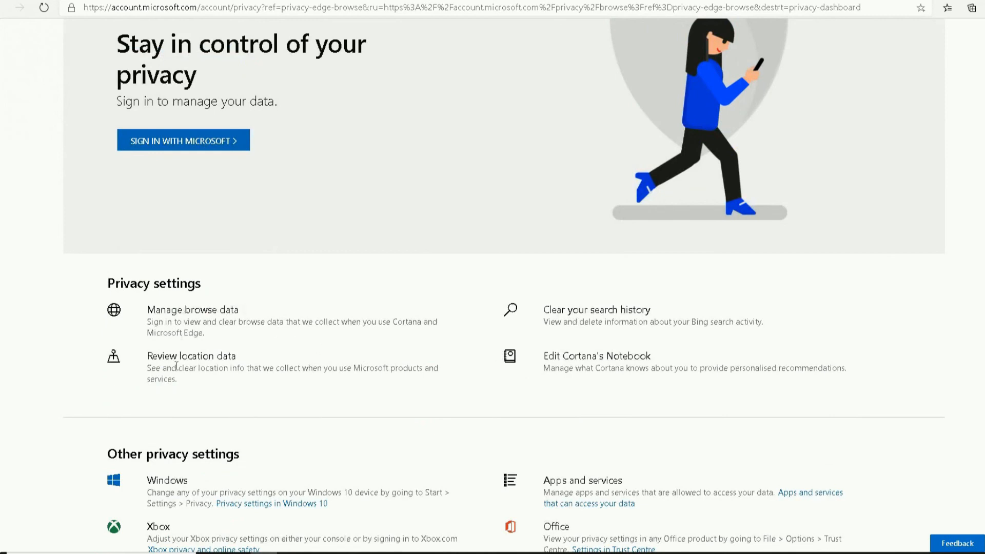
{"action": "scroll", "scroll_direction": "up", "scroll_amount": 3}
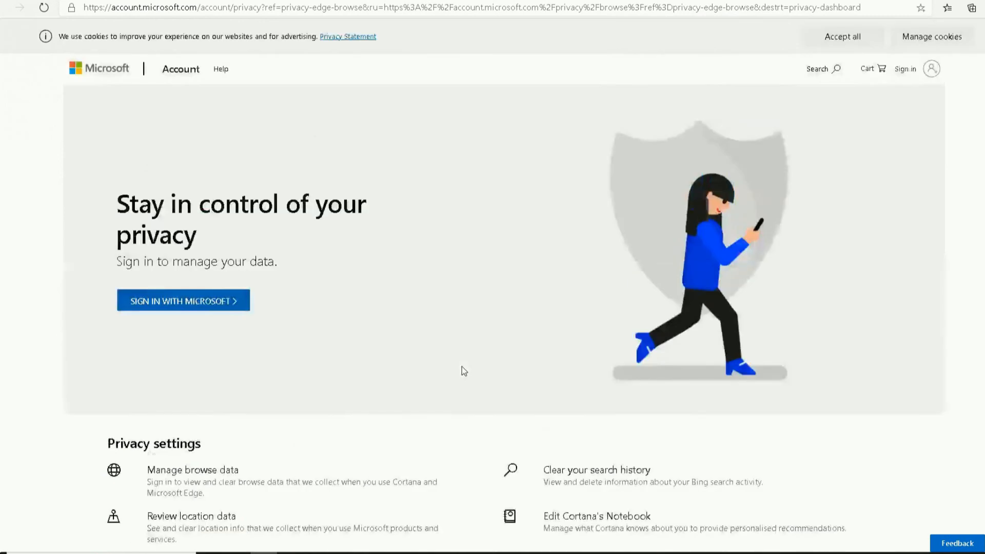
{"action": "mouse_move", "coordinate": [289, 190]}
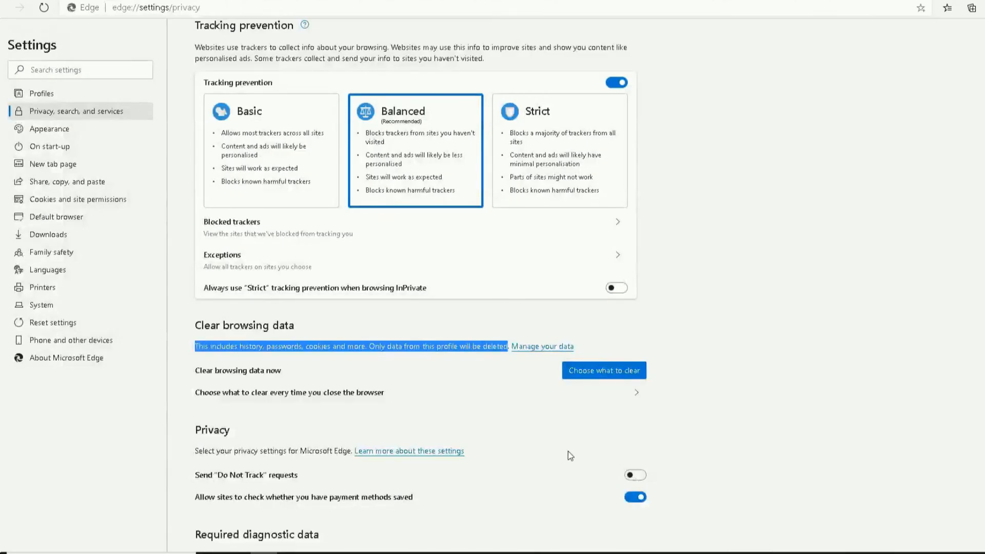
{"action": "mouse_move", "coordinate": [318, 333]}
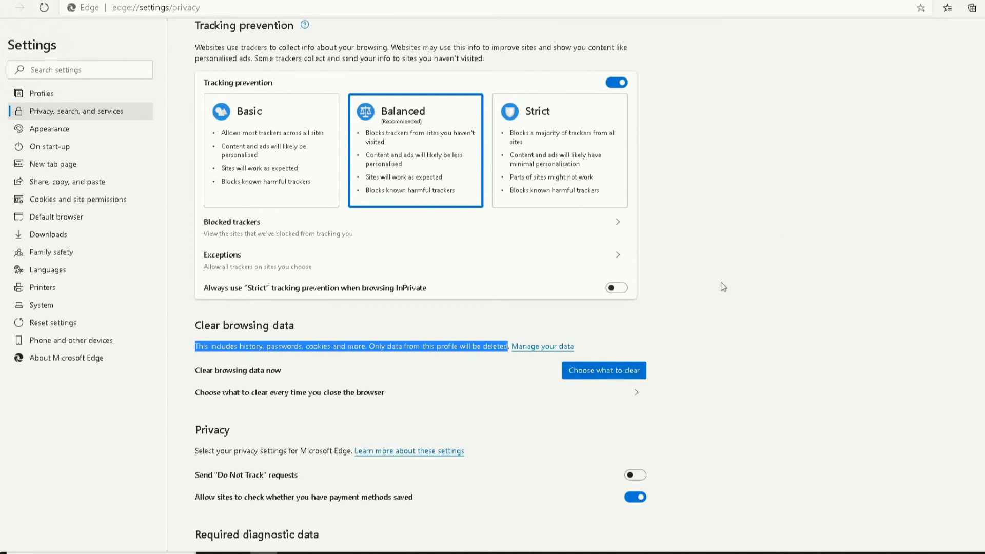
{"action": "mouse_move", "coordinate": [890, 119]}
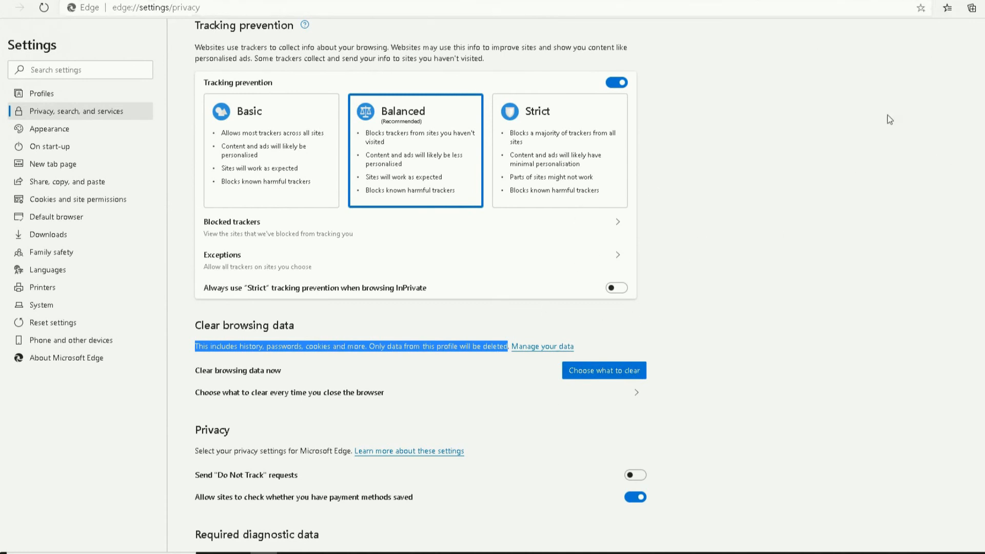
{"action": "mouse_move", "coordinate": [934, 111]}
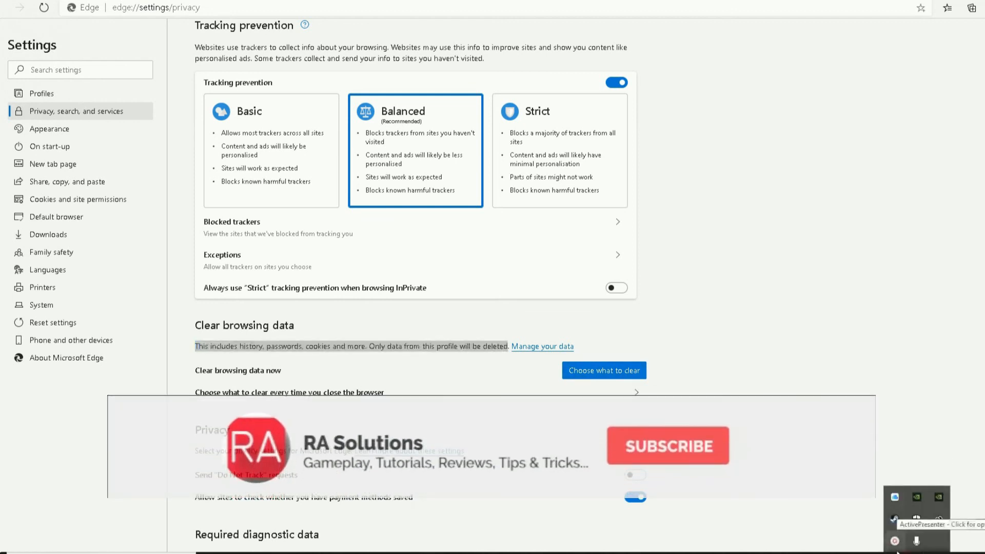
- Close the account privacy tab, returning to edge://settings/privacy
{"action": "left_click", "coordinate": [667, 446]}
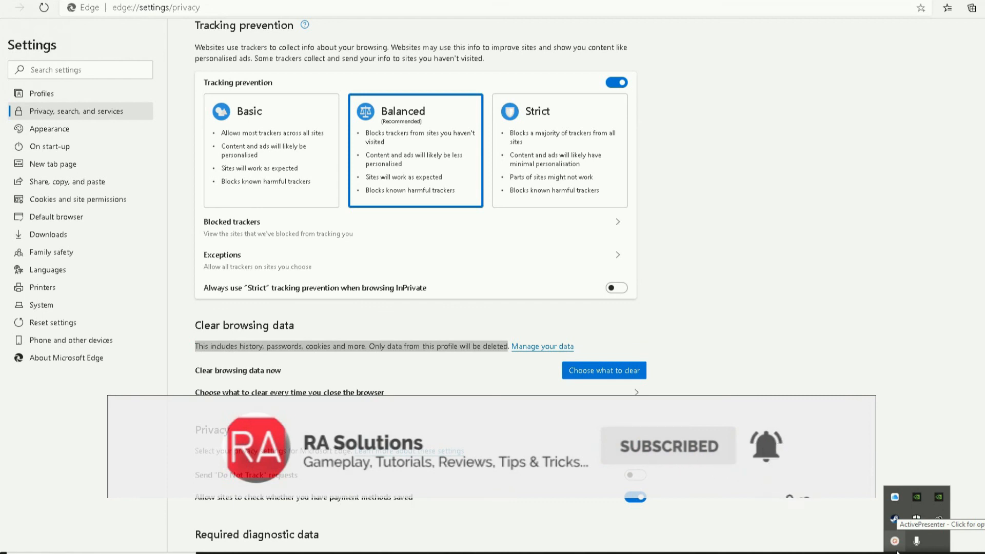